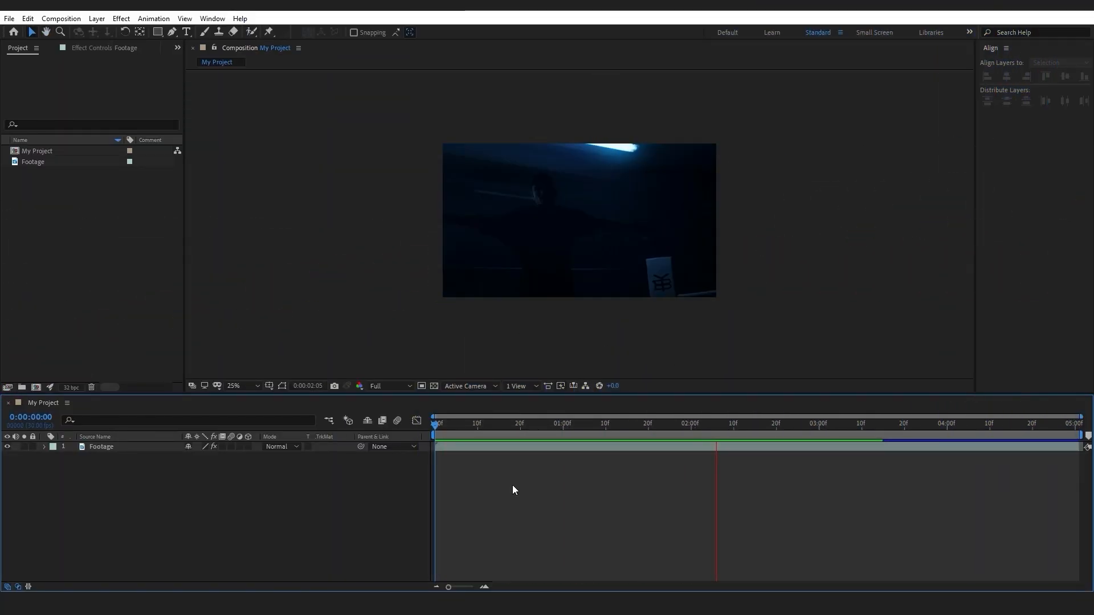
# Step: Open the Window menu to reach the installed extensions list
pyautogui.click(511, 424)
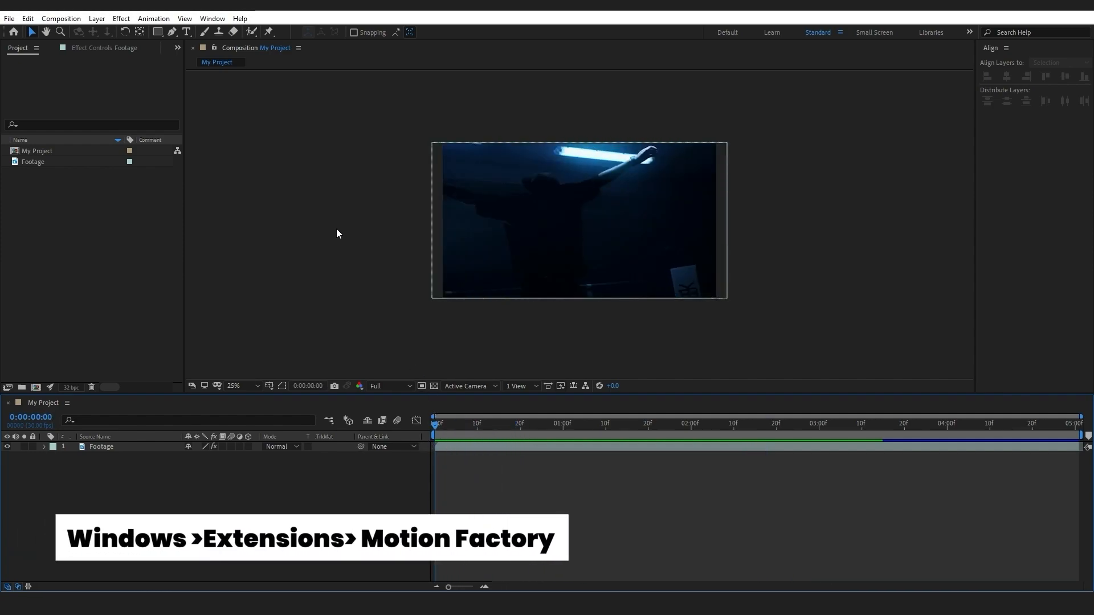
pyautogui.click(212, 18)
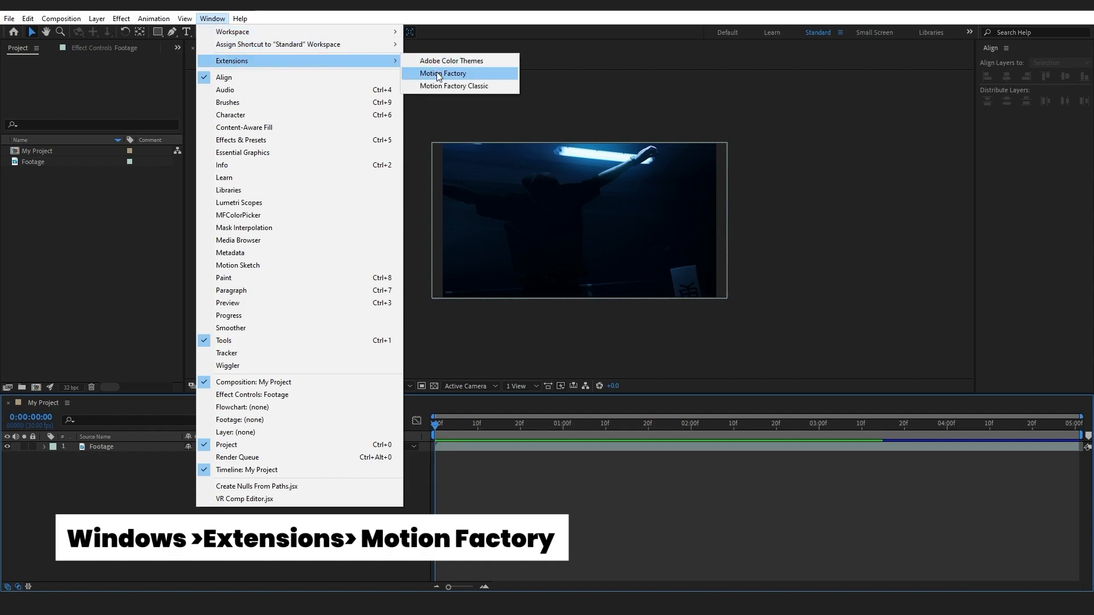
# Step: Launch Motion Factory and inspect its Import dropdown, closing it without importing
pyautogui.click(443, 73)
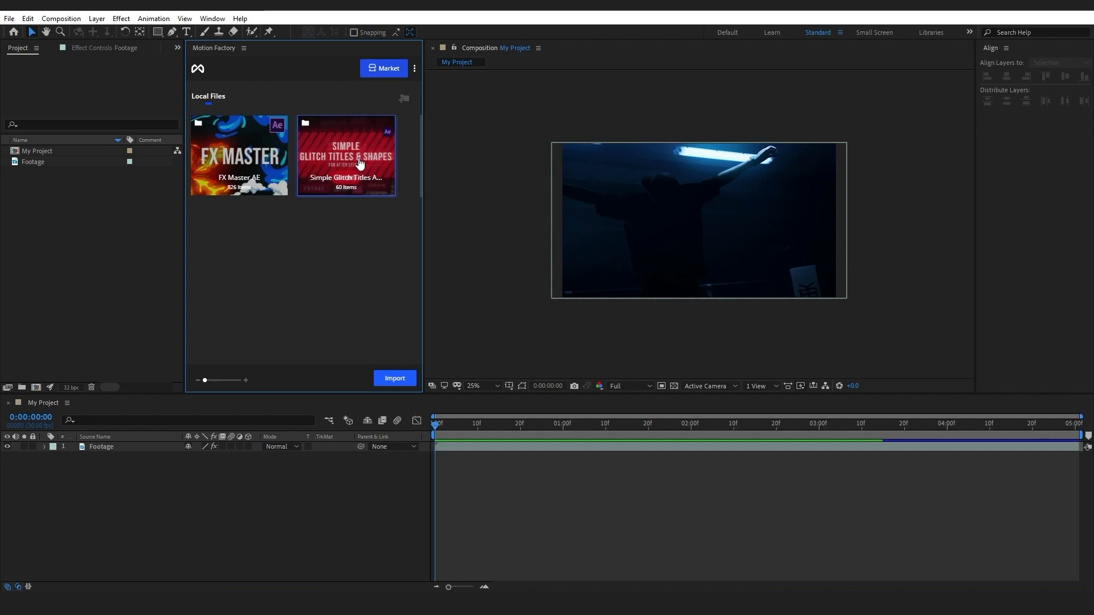
pyautogui.moveTo(377, 296)
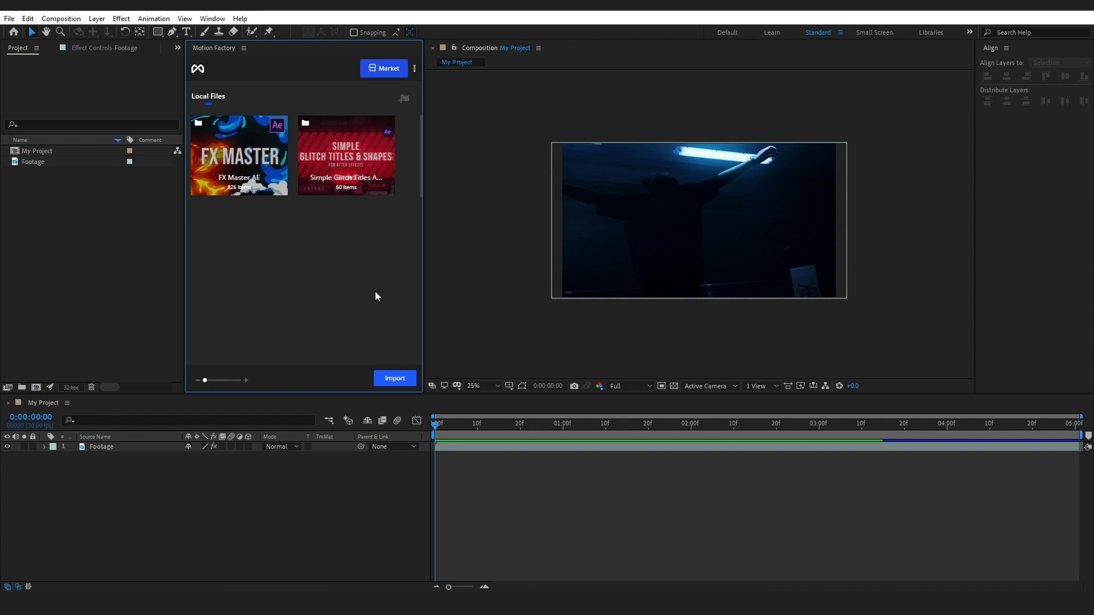
pyautogui.click(395, 378)
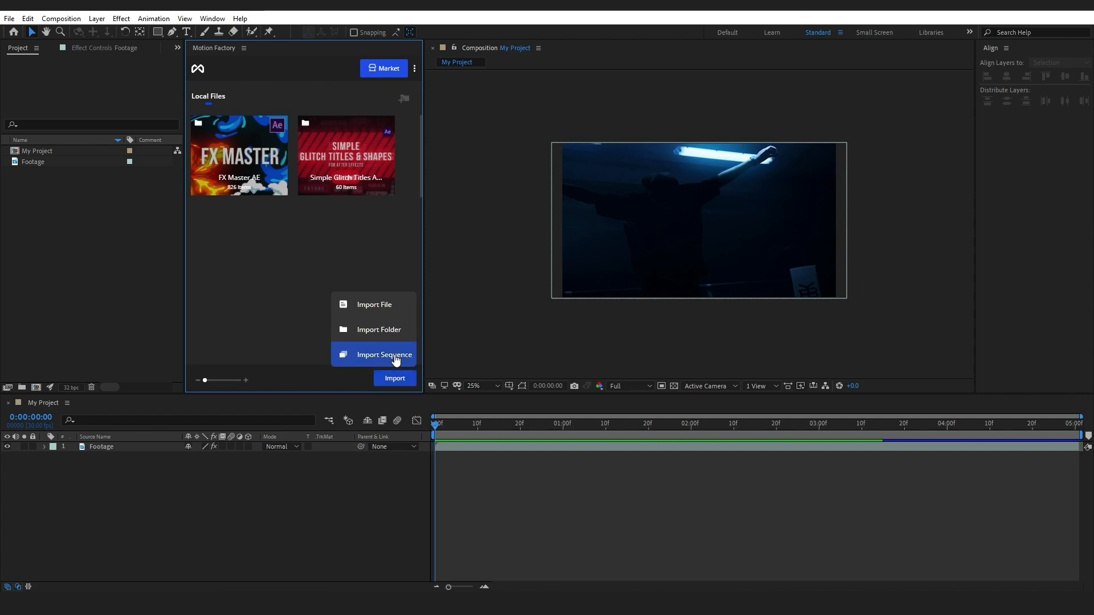
pyautogui.moveTo(390, 334)
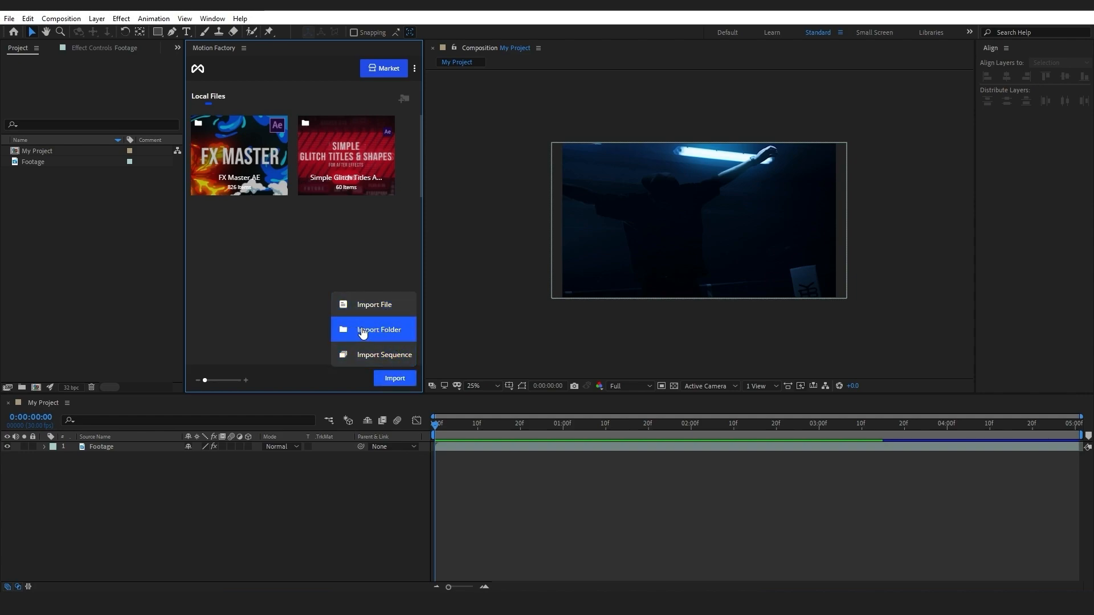
pyautogui.click(362, 213)
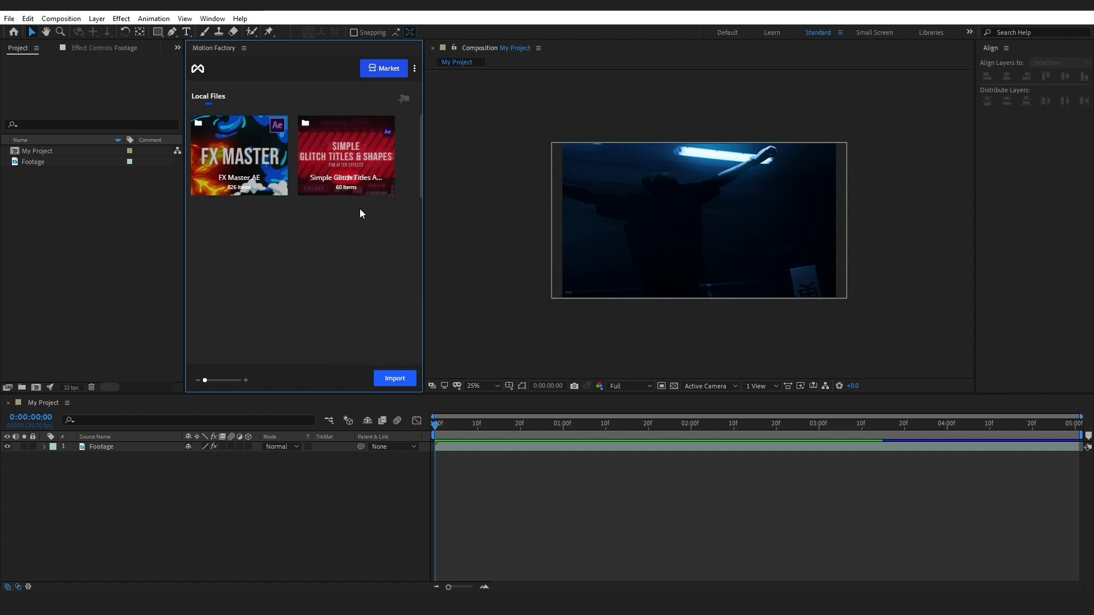
# Step: Open Shape 08 from the Simple Glitch Titles pack's Shapes grid
pyautogui.doubleClick(347, 155)
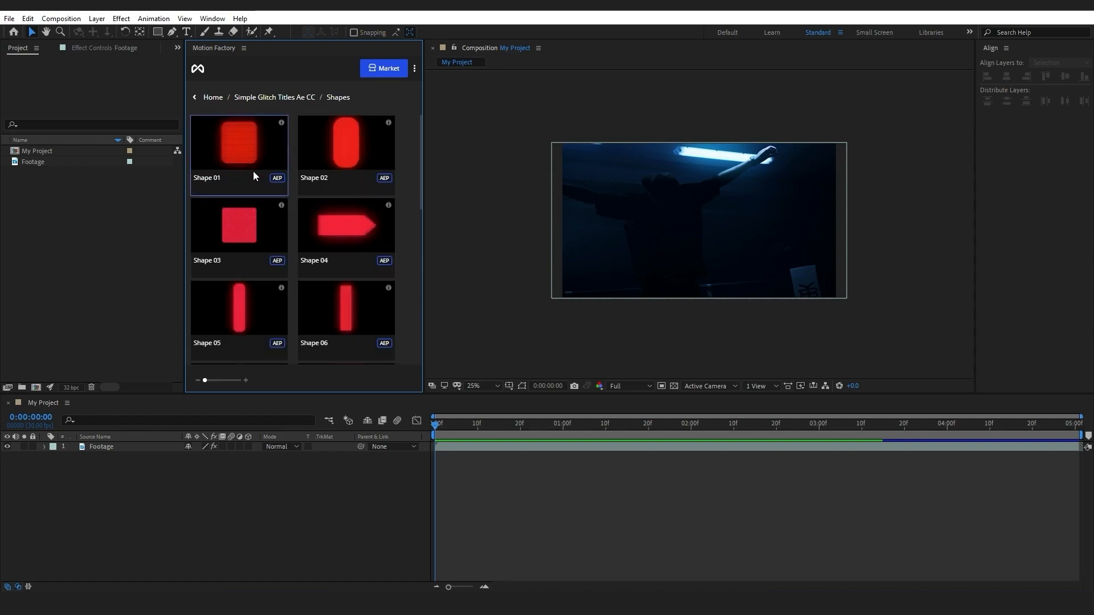
pyautogui.moveTo(337, 155)
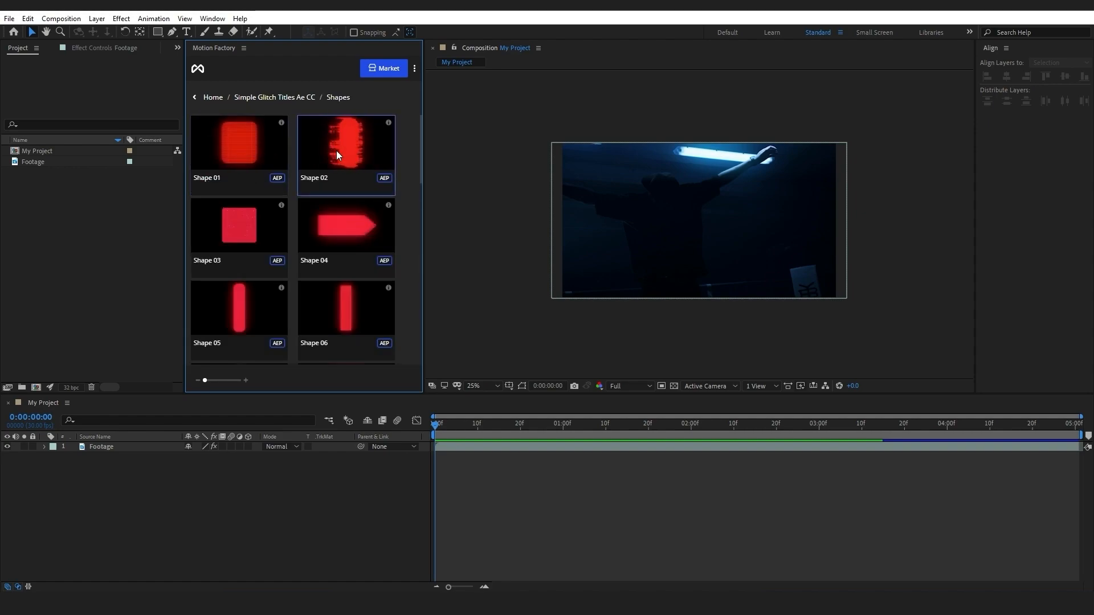
pyautogui.scroll(-3)
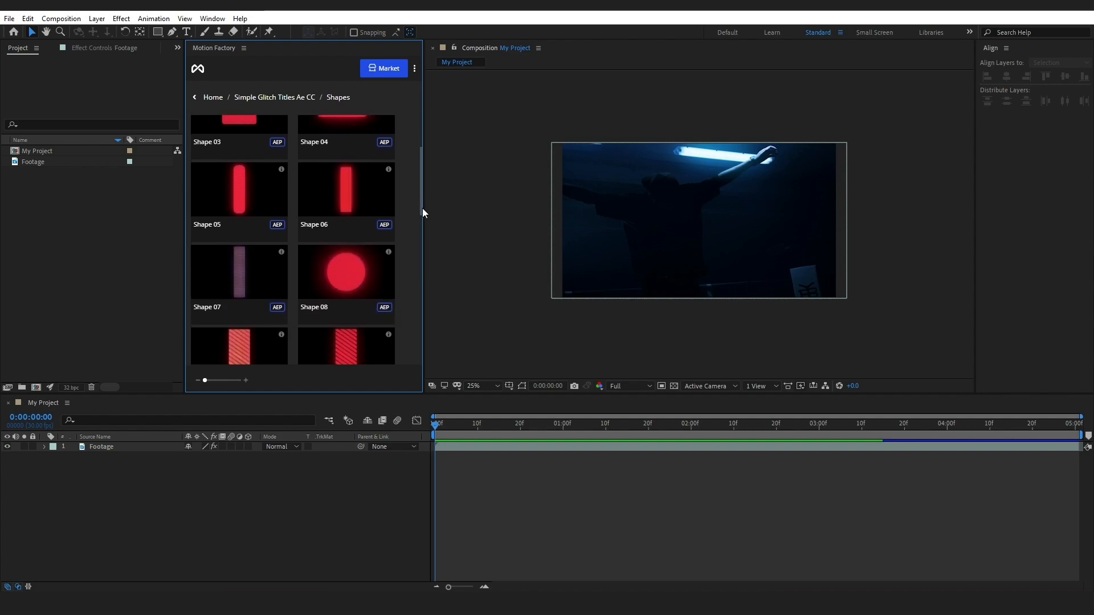
pyautogui.scroll(-3)
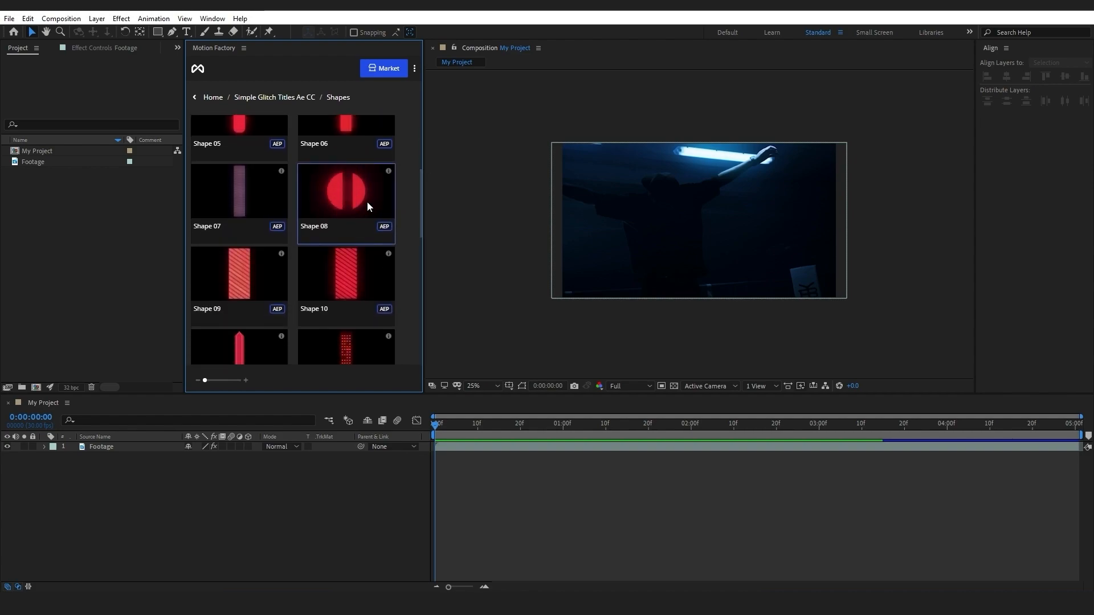
pyautogui.rightClick(368, 206)
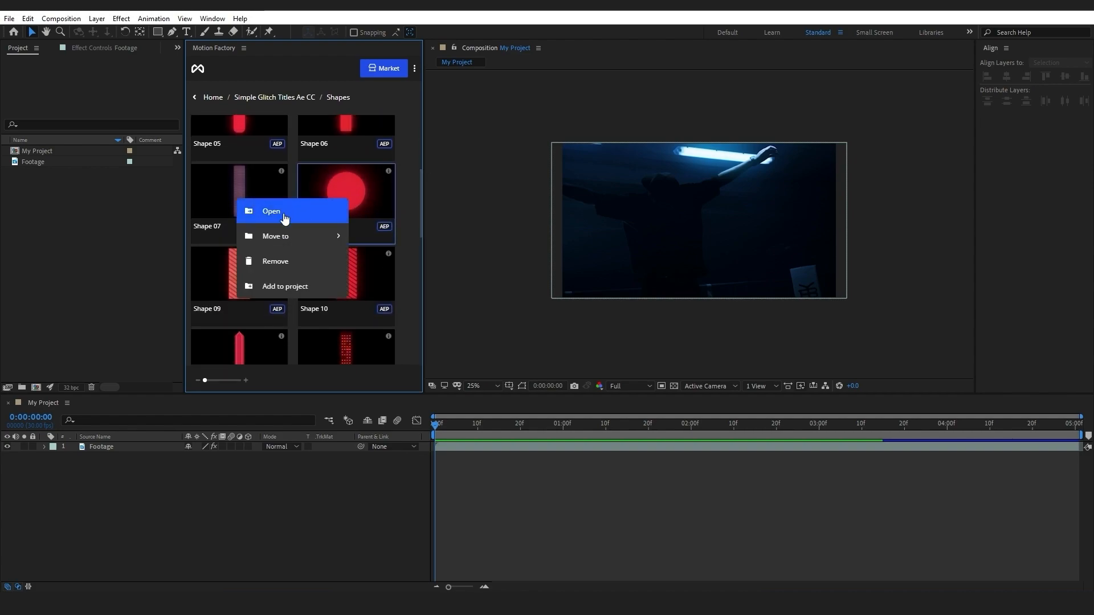
pyautogui.click(271, 211)
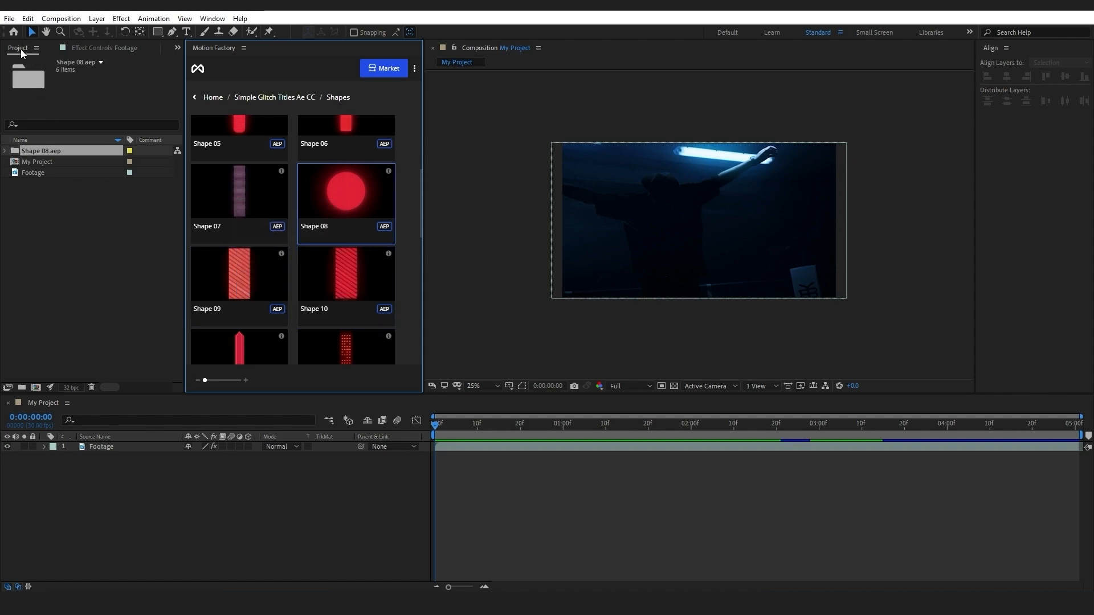
# Step: Add Shape 08 above the Footage layer, aligned to the composition and scaled up
pyautogui.click(5, 151)
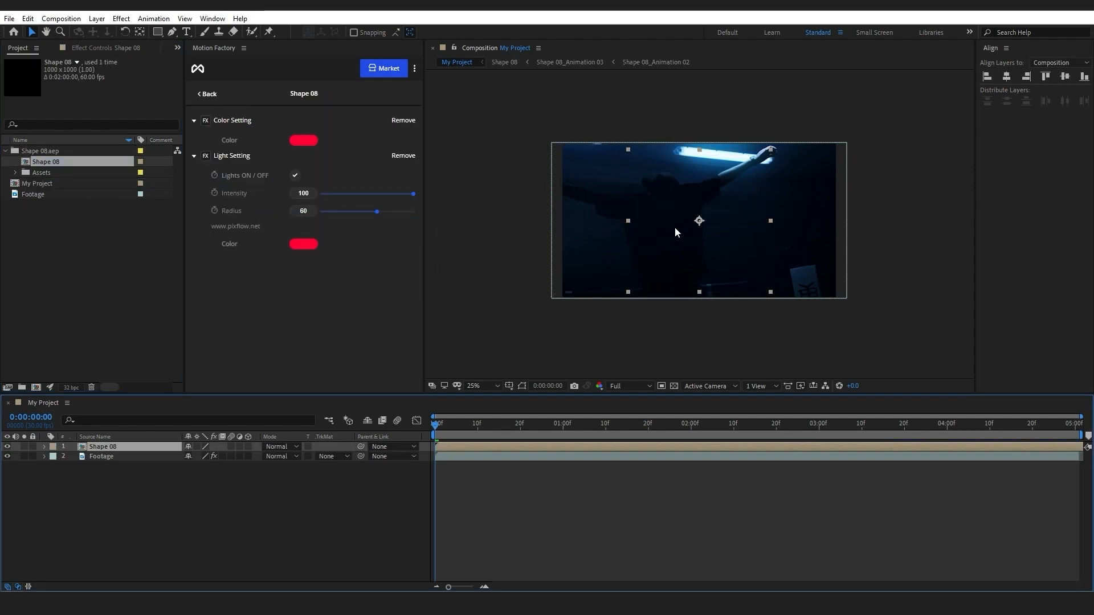
pyautogui.click(206, 93)
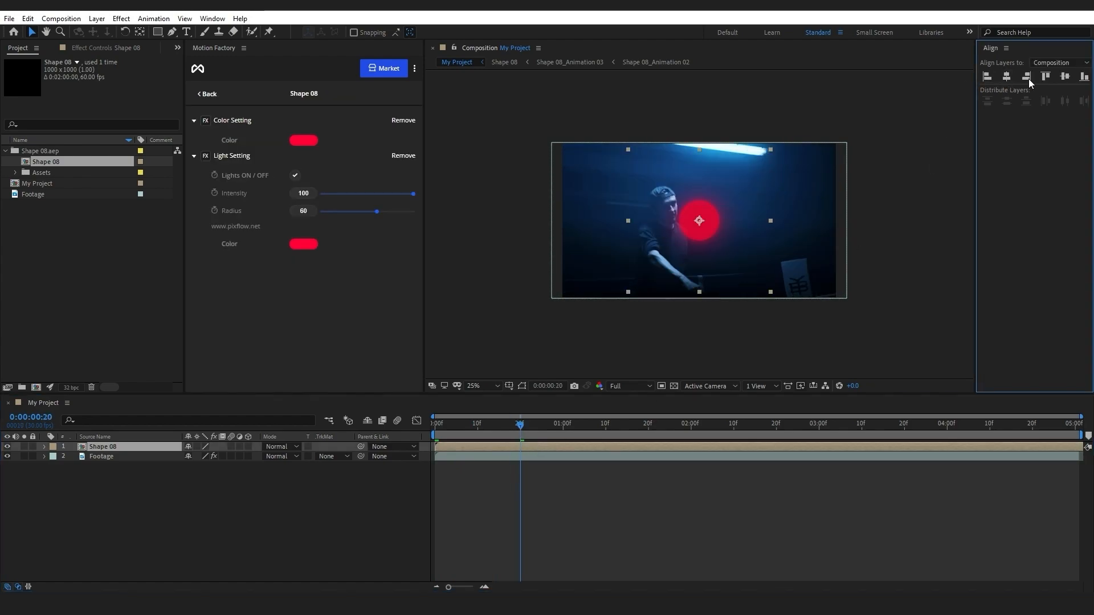
pyautogui.click(506, 440)
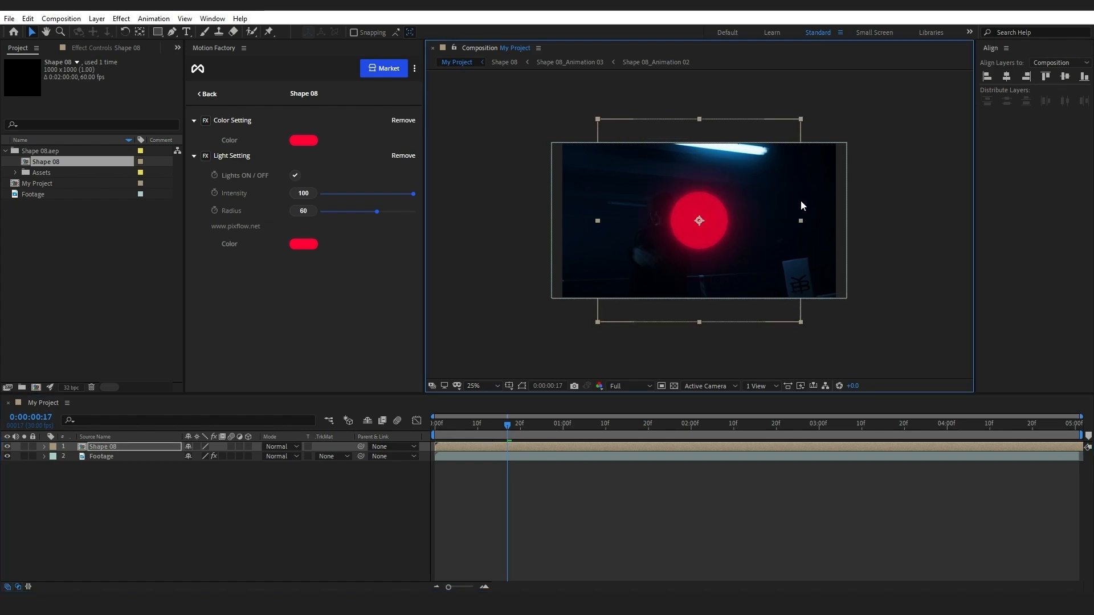
pyautogui.moveTo(747, 219)
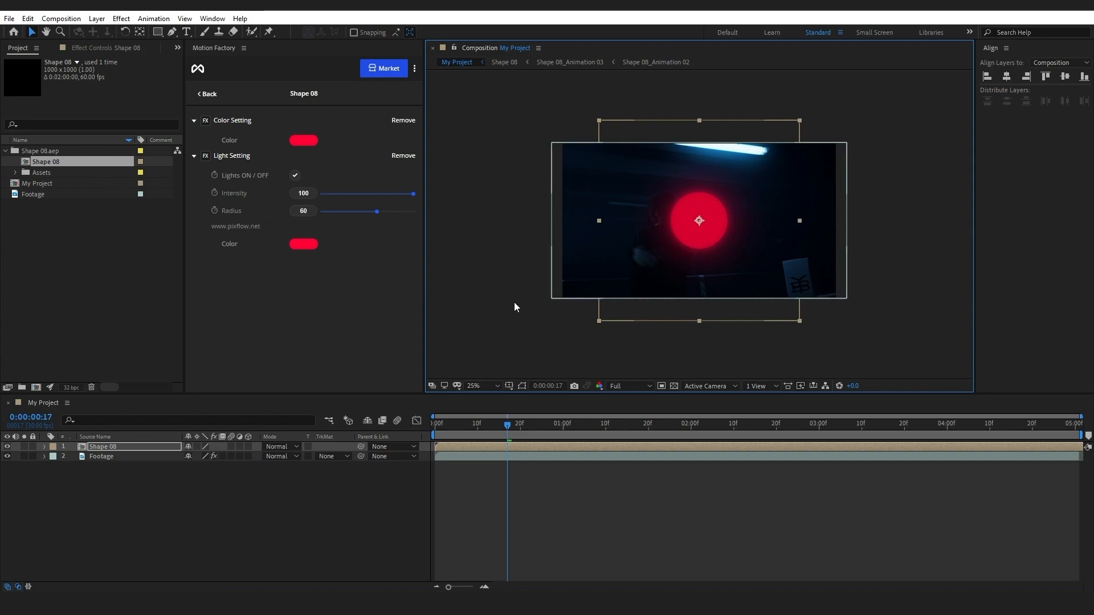
pyautogui.click(44, 447)
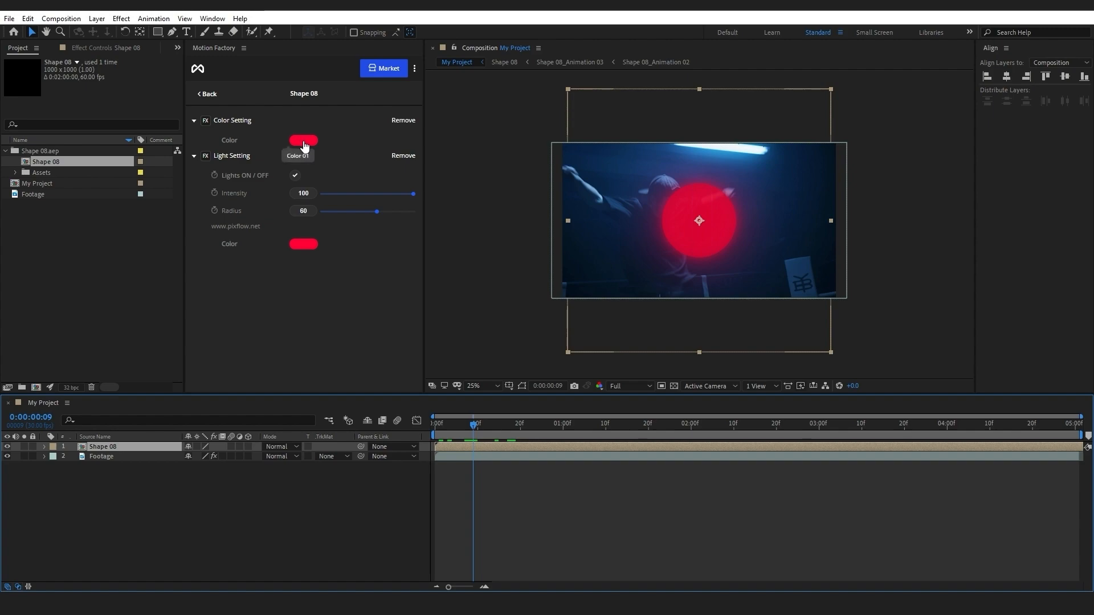
# Step: Try a bluer shape colour and toggle Shape 08's glow light off and on
pyautogui.click(303, 140)
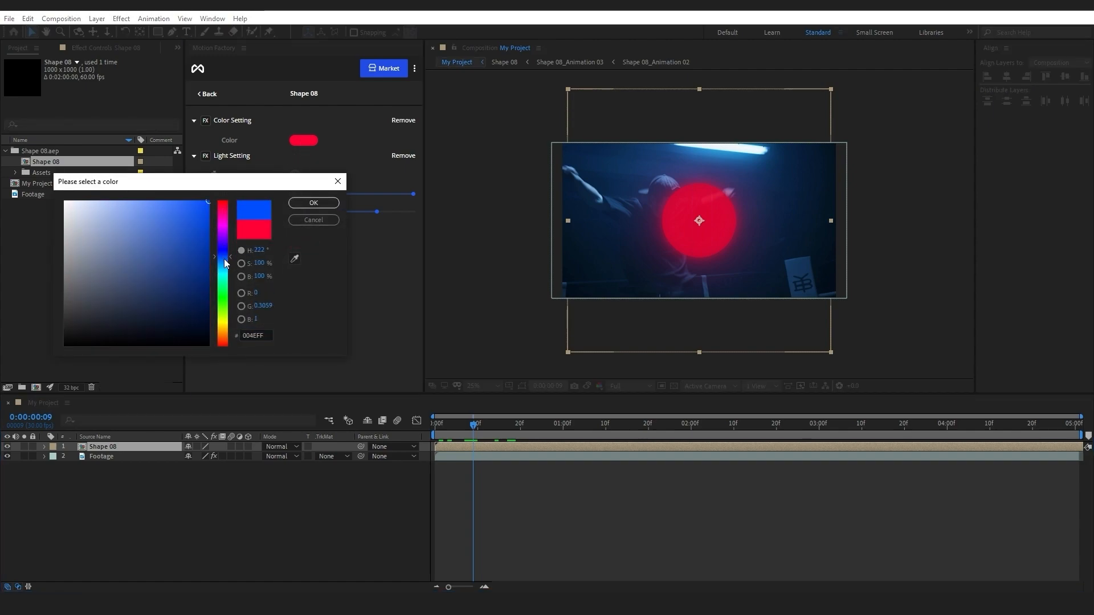
pyautogui.moveTo(224, 264); pyautogui.dragTo(224, 255)
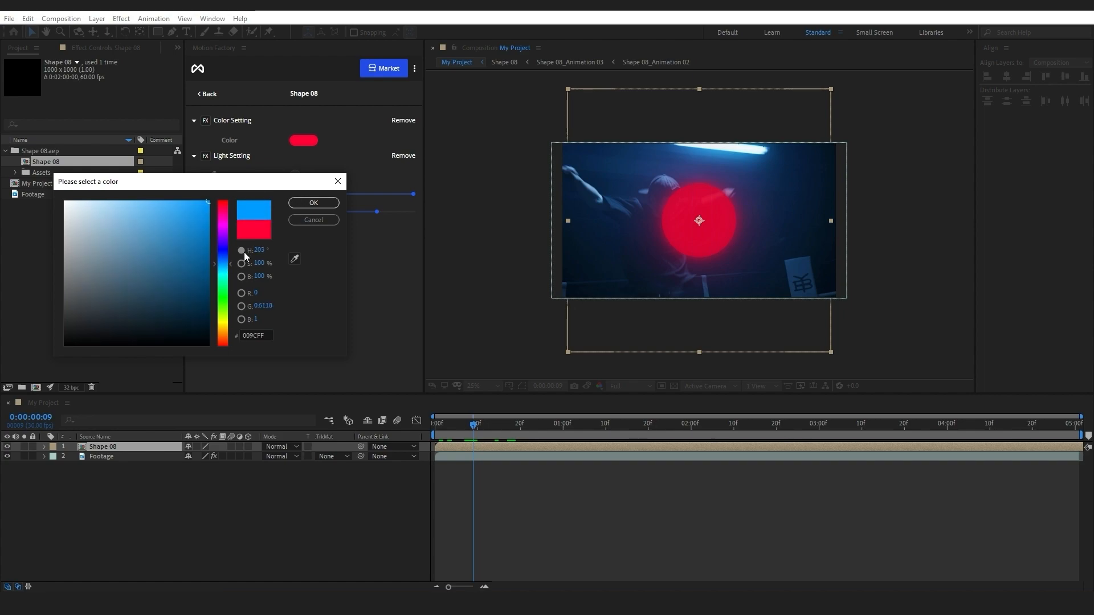
pyautogui.click(313, 203)
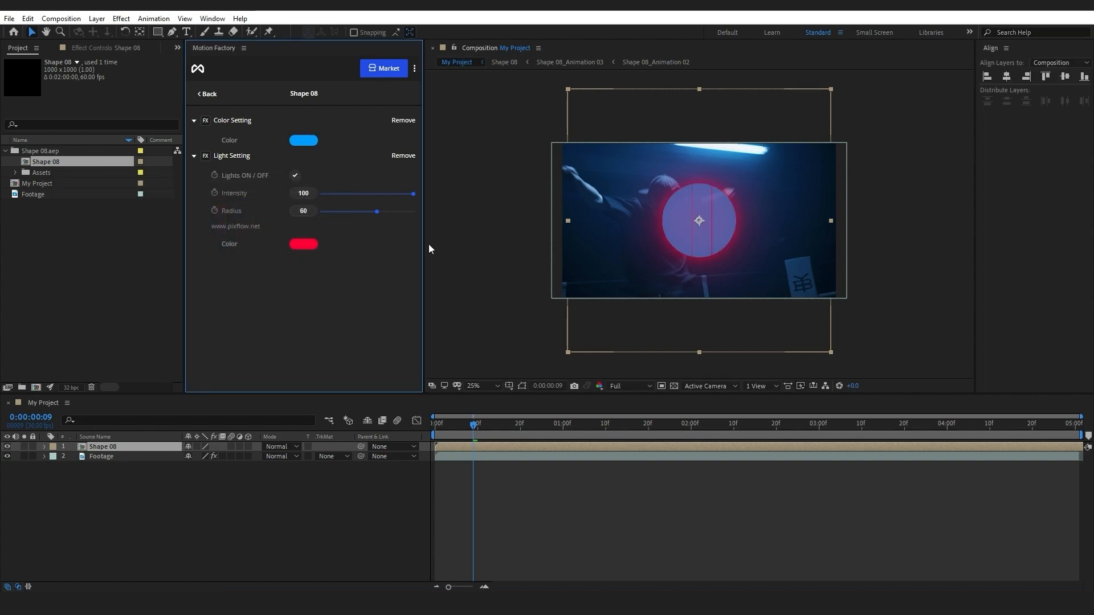
pyautogui.click(294, 175)
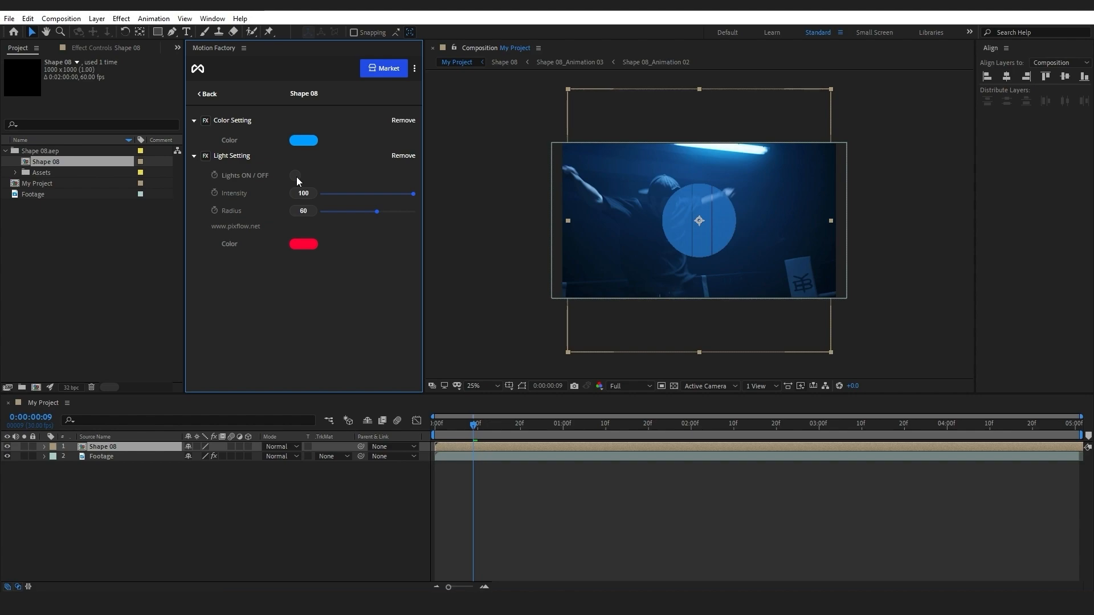
pyautogui.click(295, 175)
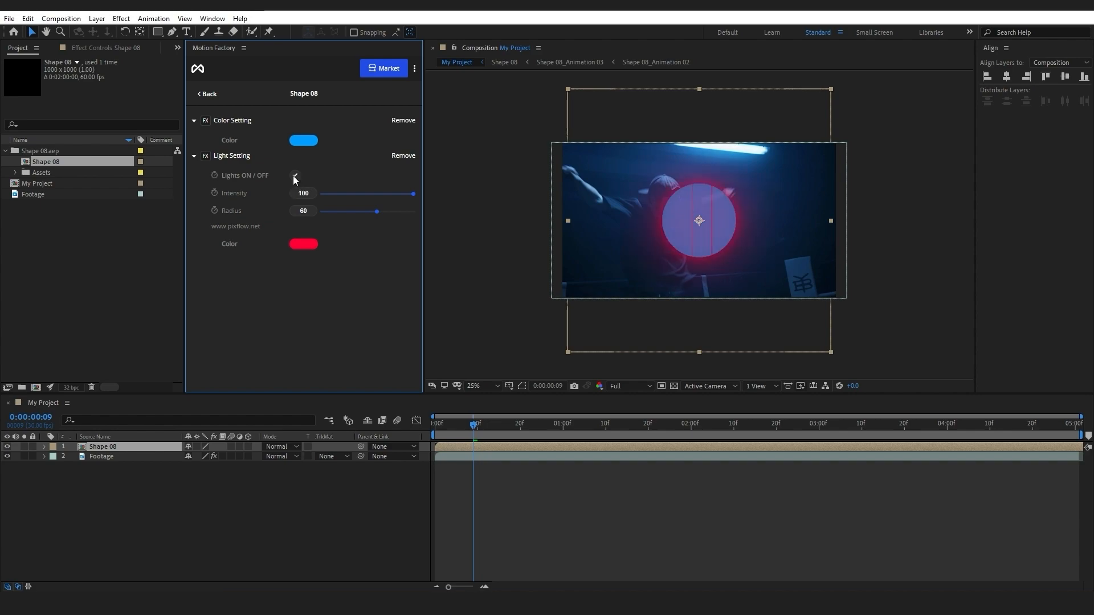
# Step: Set the glow Intensity to 100 and Radius to 36
pyautogui.moveTo(411, 193); pyautogui.dragTo(336, 193)
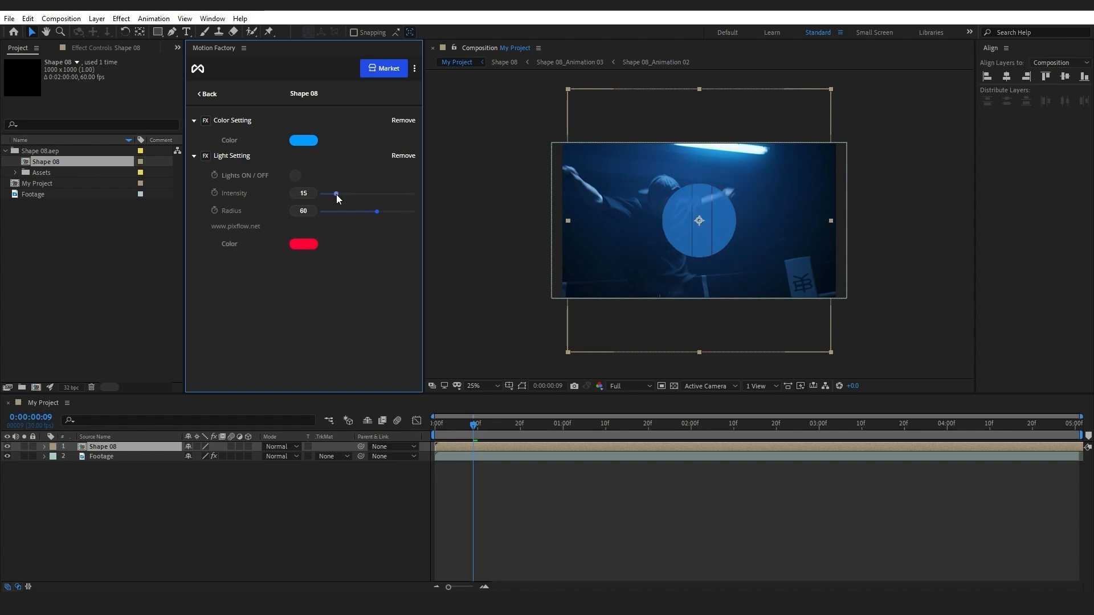
pyautogui.click(294, 176)
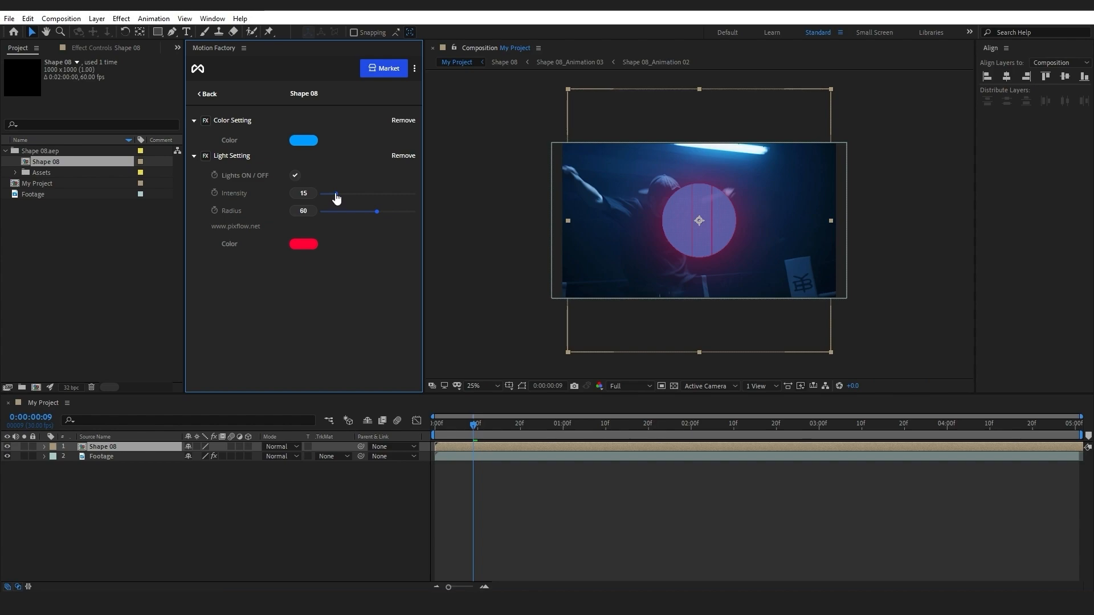
pyautogui.moveTo(338, 193); pyautogui.dragTo(382, 193)
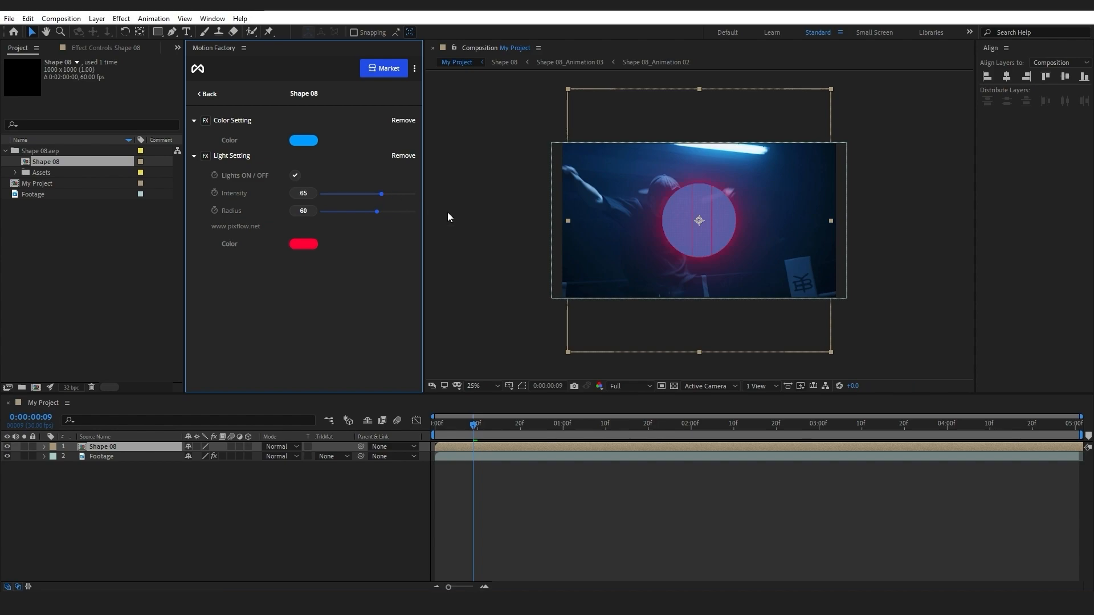
pyautogui.moveTo(617, 229)
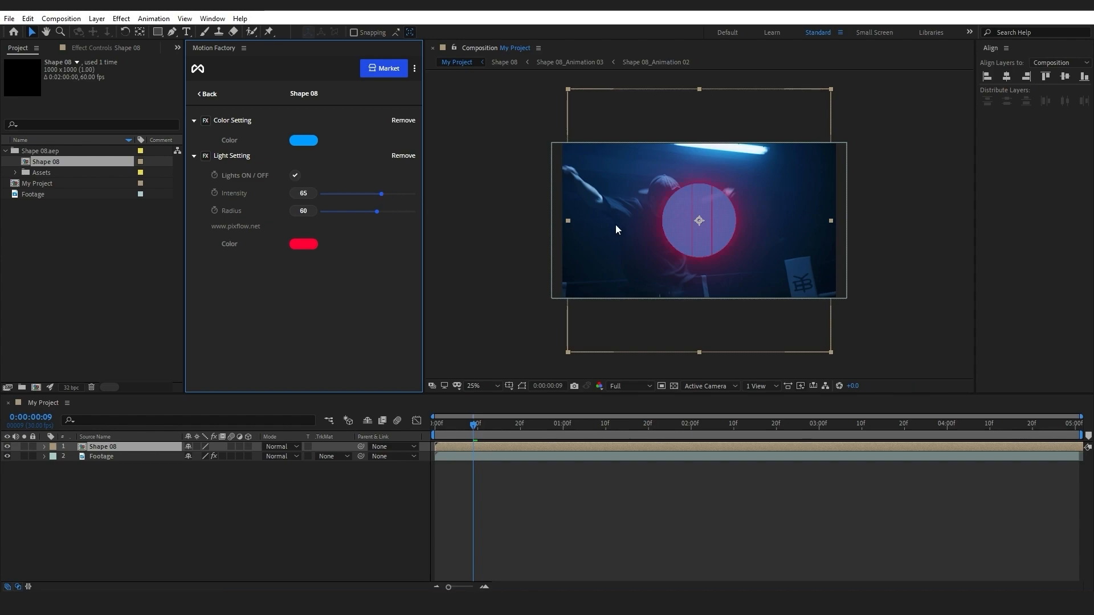
pyautogui.moveTo(382, 193); pyautogui.dragTo(411, 193)
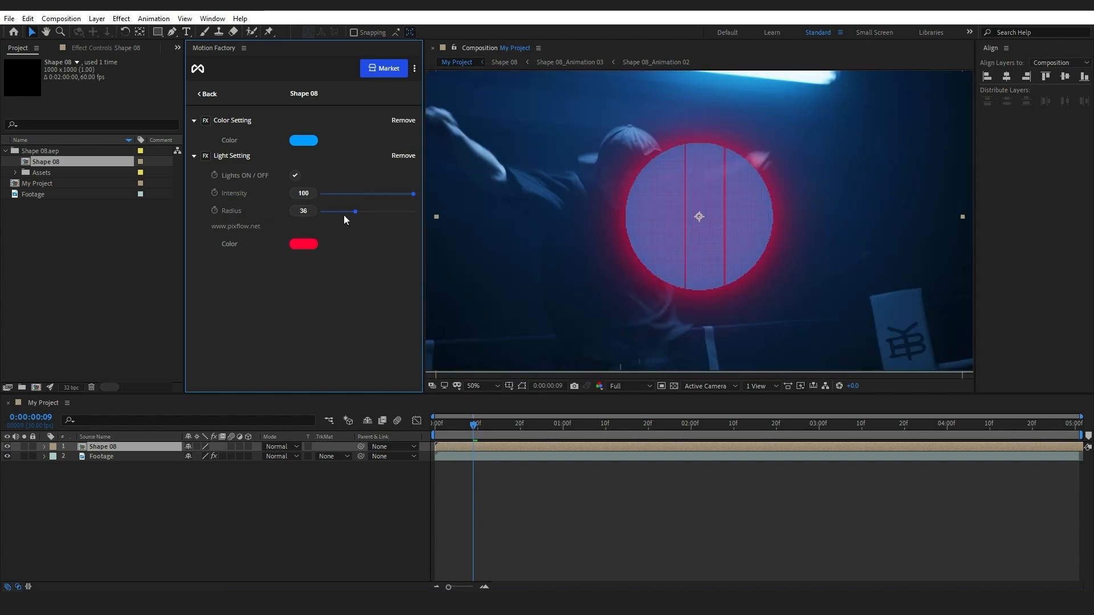
# Step: Make Shape 08's glow cyan, lower Intensity, adjust Radius, and return to Shapes
pyautogui.click(303, 140)
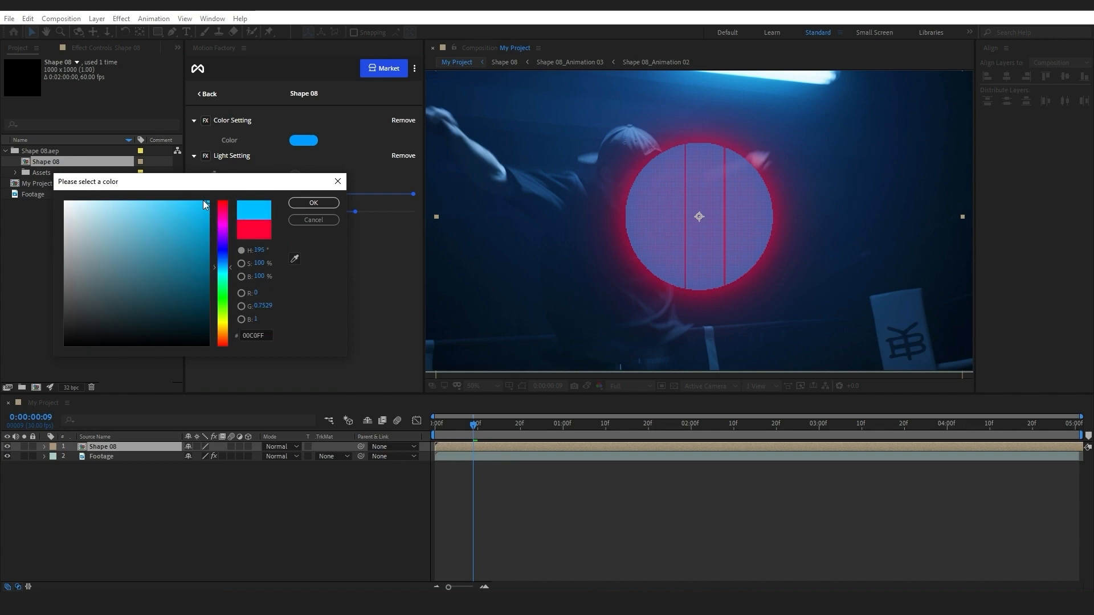
pyautogui.click(313, 203)
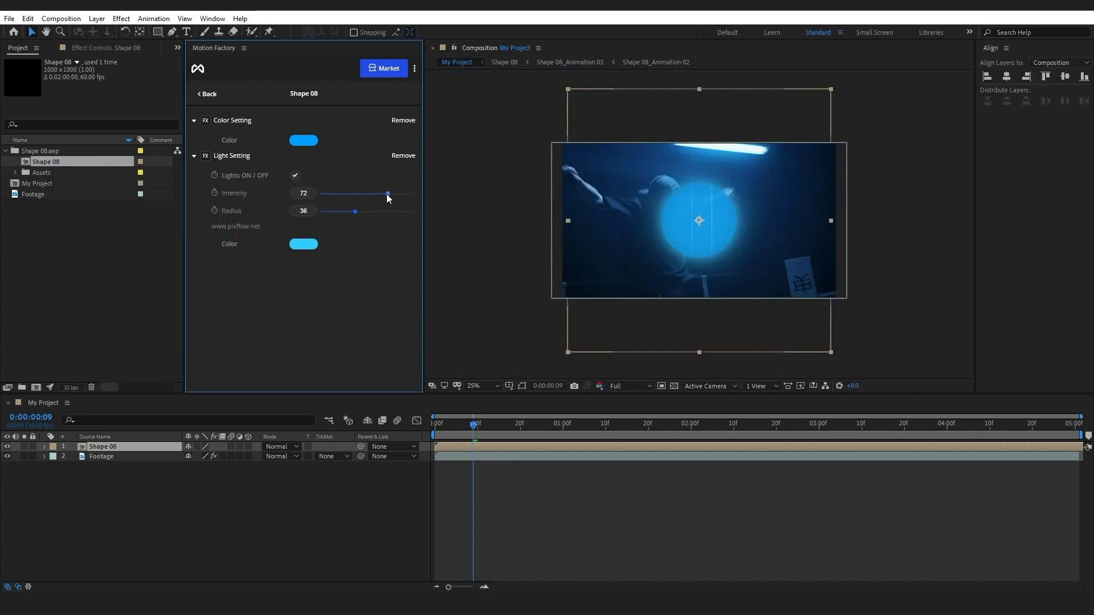
pyautogui.moveTo(356, 210); pyautogui.dragTo(388, 211)
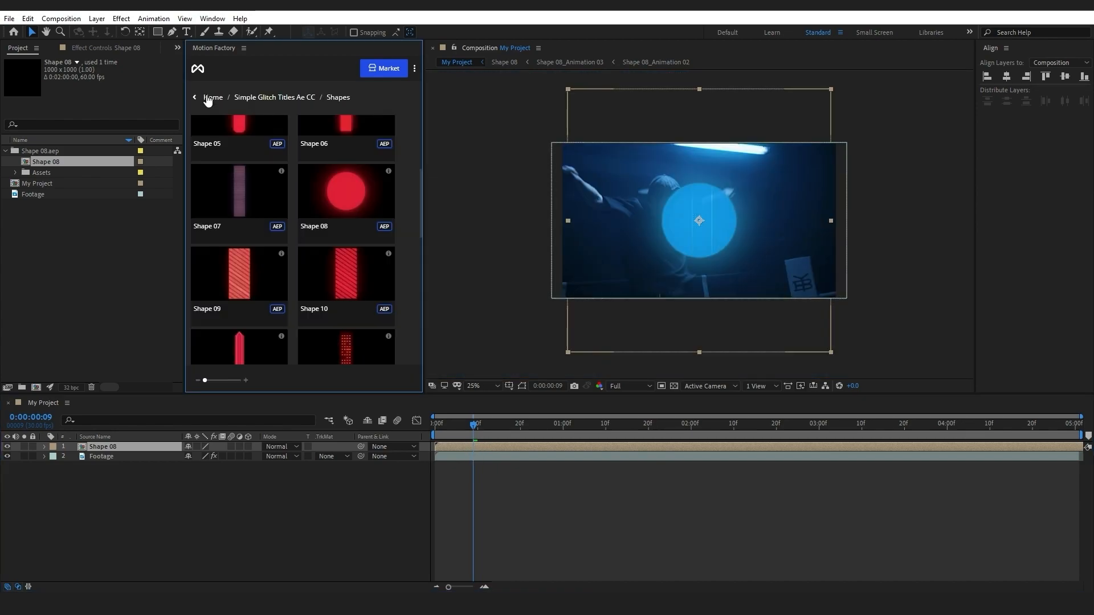
pyautogui.click(345, 191)
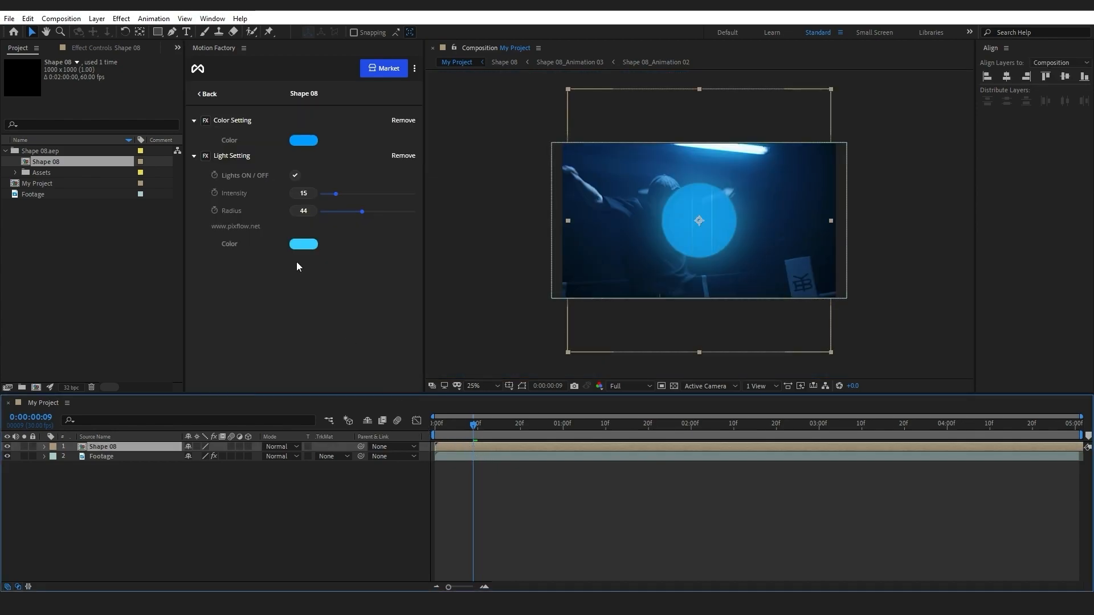
pyautogui.click(207, 93)
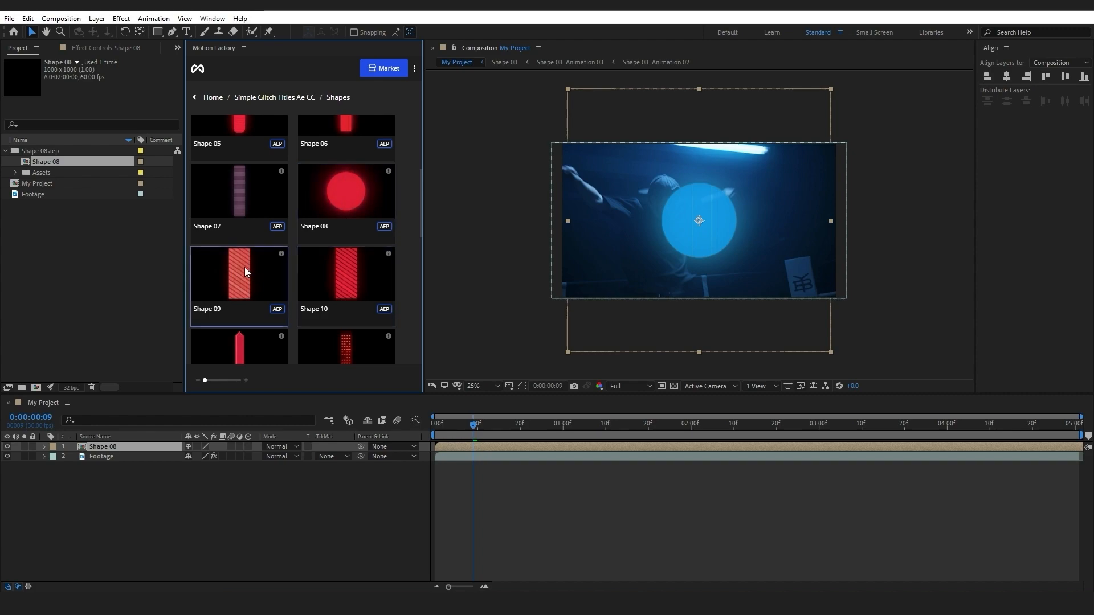
# Step: Alt-drag imported Shape 16 onto the Shape 08 layer to replace it, scaling to 123.8%
pyautogui.scroll(-3)
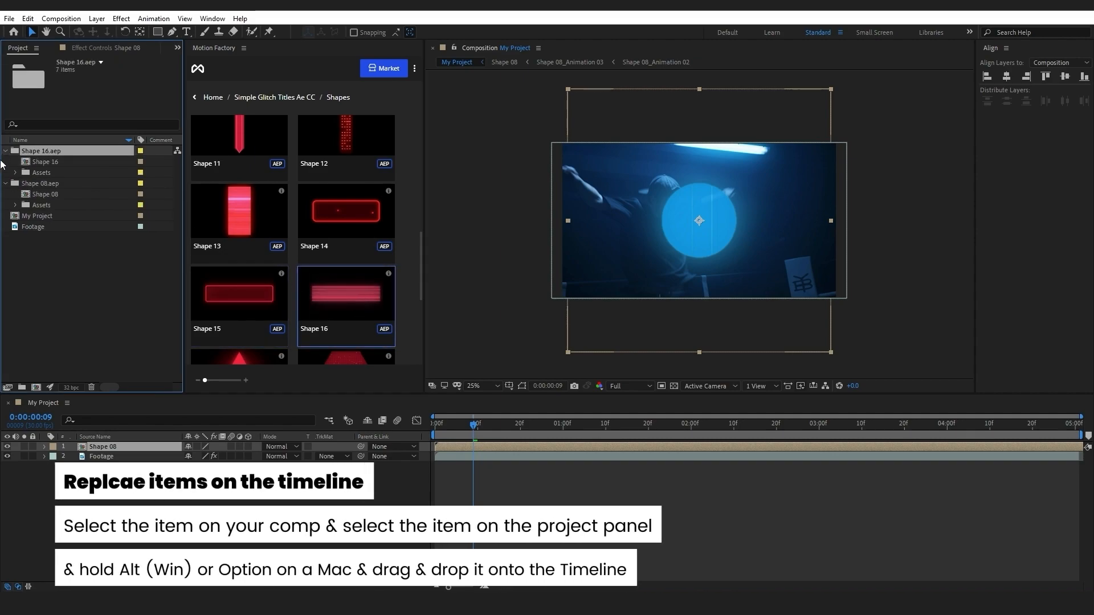
pyautogui.click(40, 161)
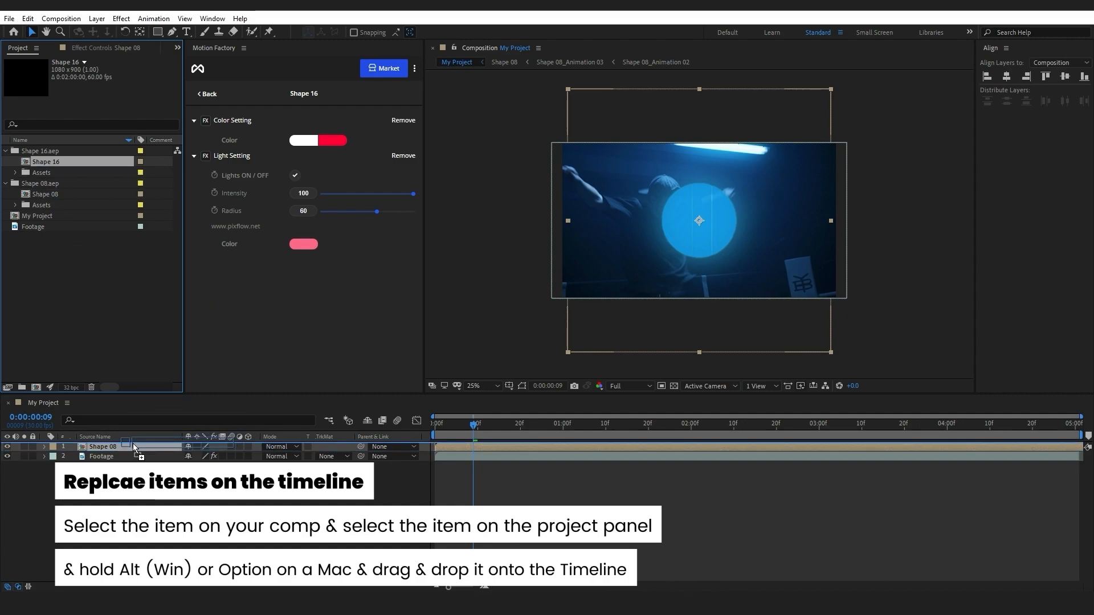
pyautogui.moveTo(46, 161); pyautogui.dragTo(103, 447)
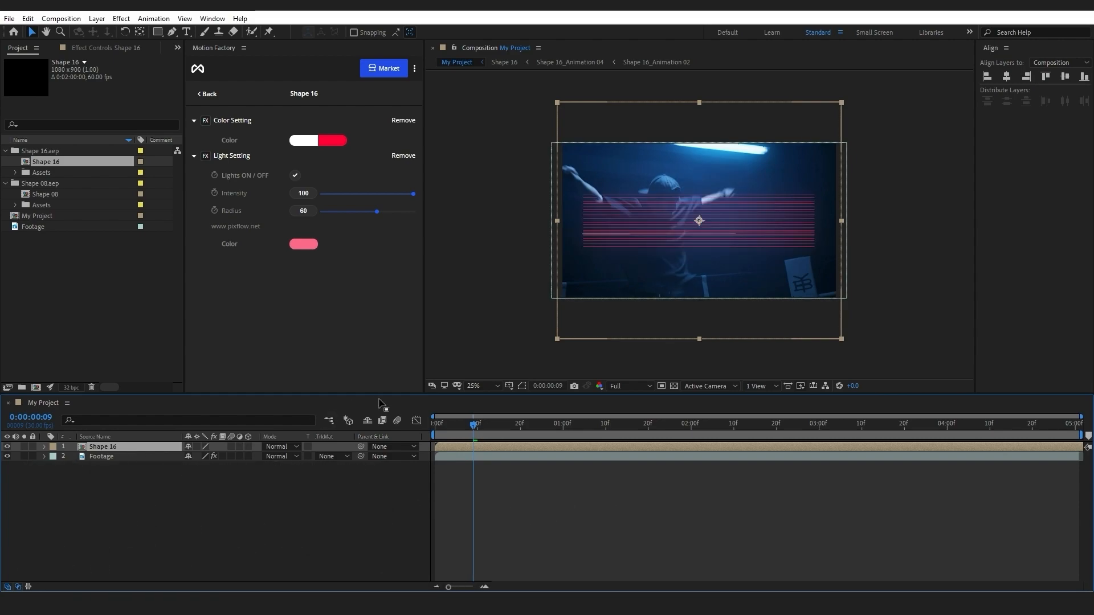
pyautogui.click(44, 447)
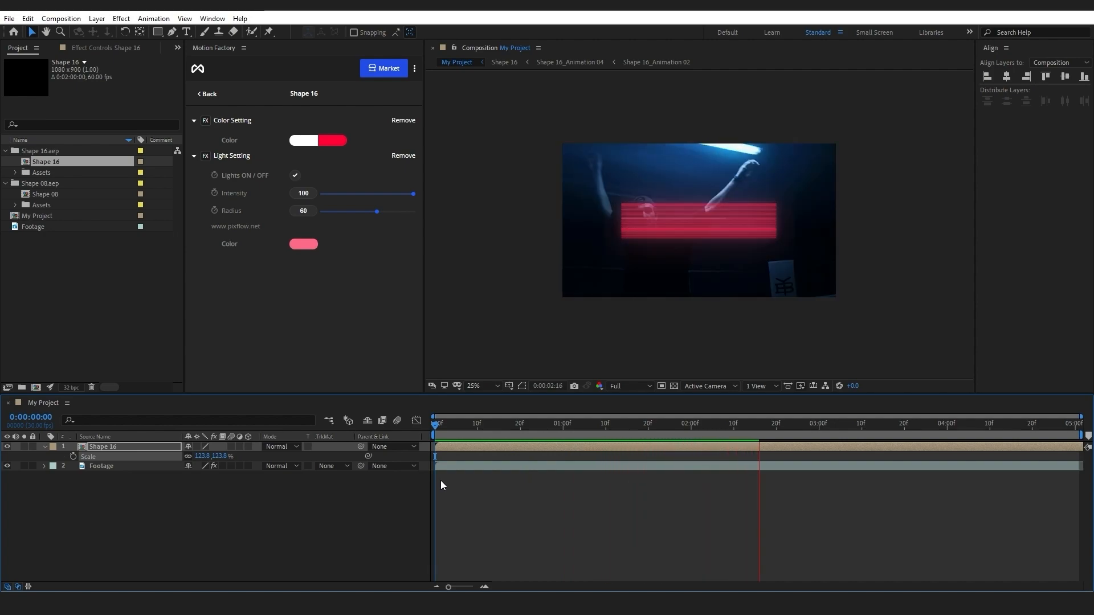
# Step: Lower Shape 16's glow Radius to 33 and fine-tune its Intensity
pyautogui.click(456, 424)
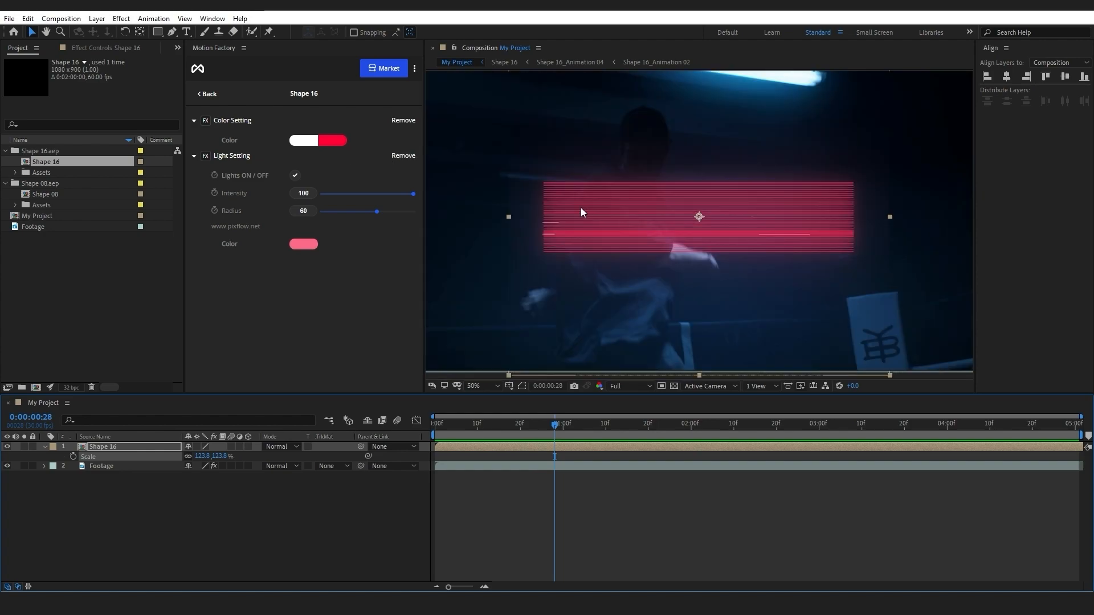
pyautogui.moveTo(376, 210); pyautogui.dragTo(351, 210)
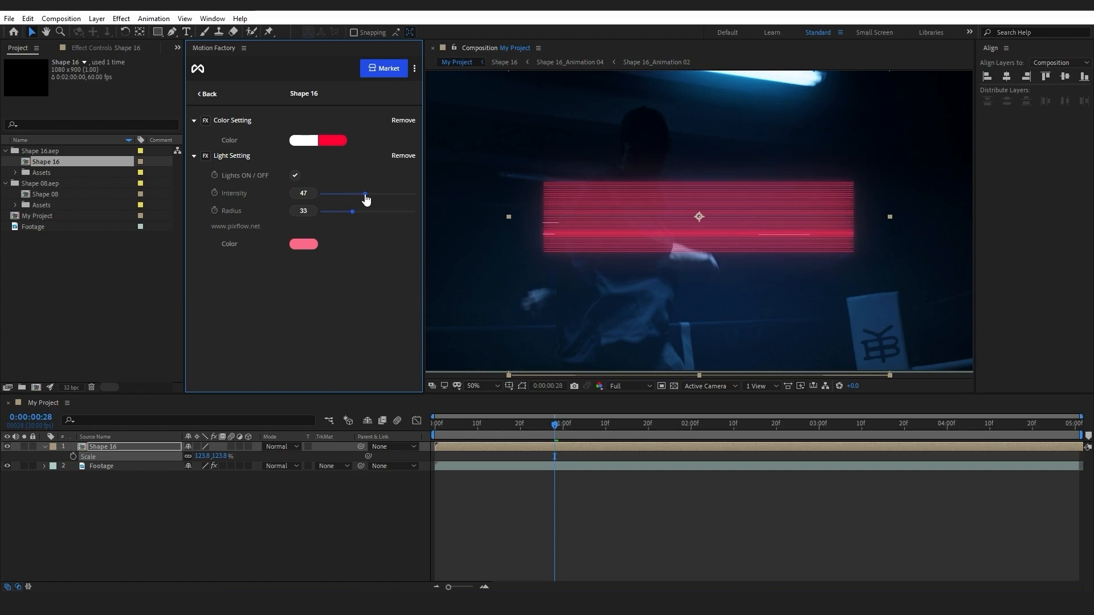
pyautogui.moveTo(366, 194); pyautogui.dragTo(369, 194)
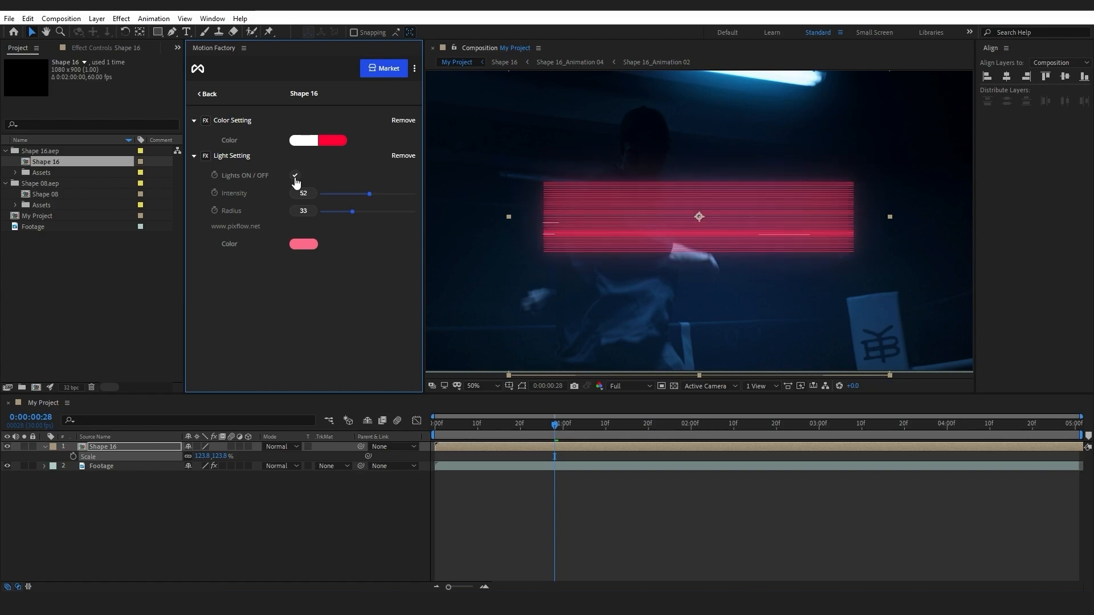
# Step: Colour the stripes cyan and the glow light red
pyautogui.click(303, 244)
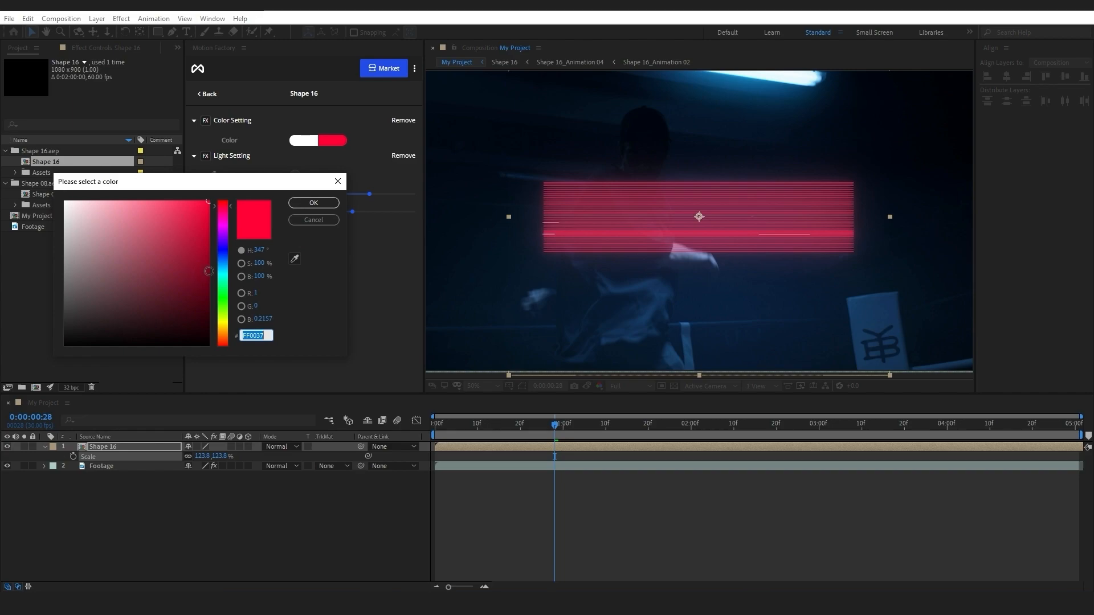
pyautogui.click(313, 203)
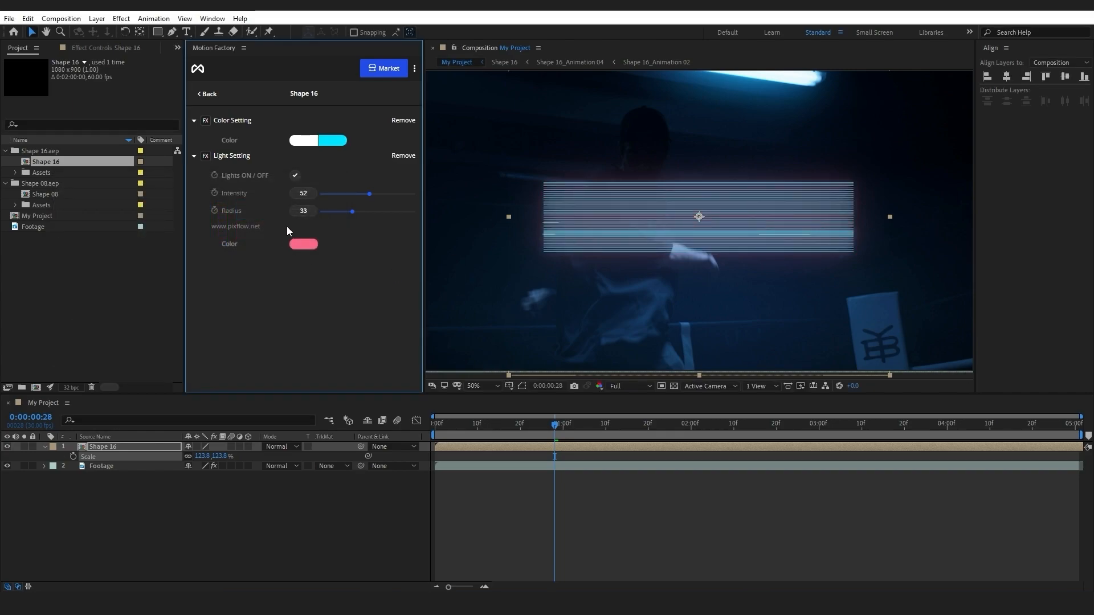
pyautogui.click(303, 244)
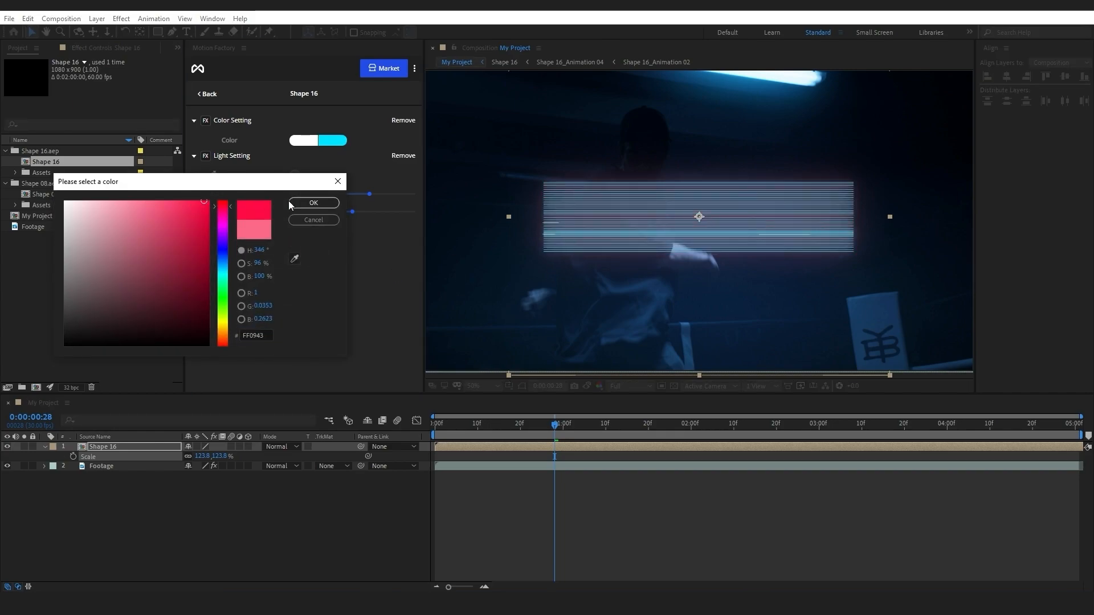
pyautogui.click(313, 203)
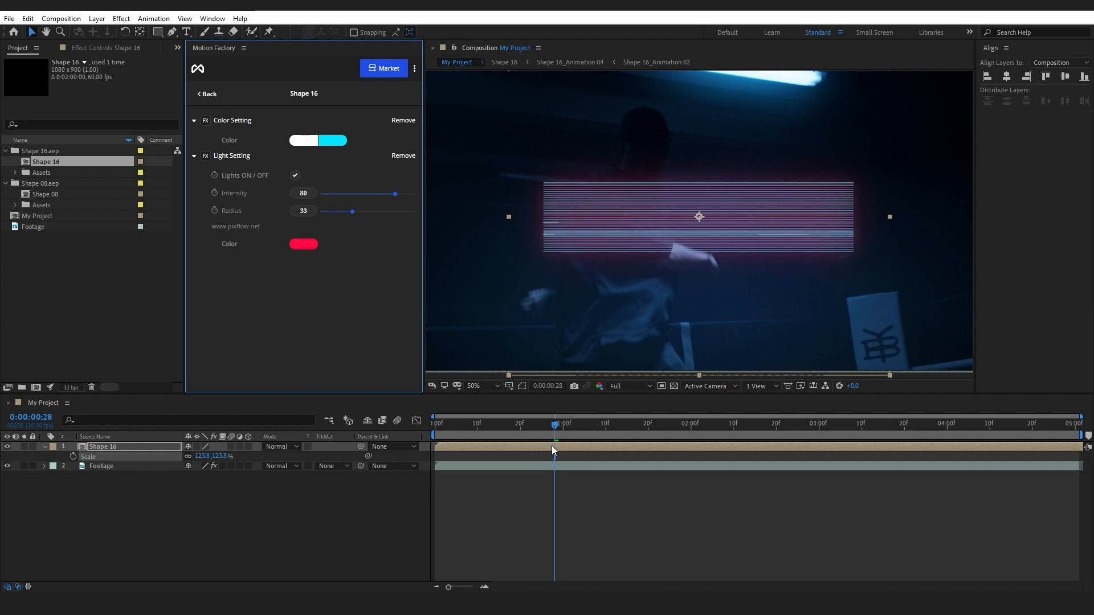
pyautogui.click(498, 426)
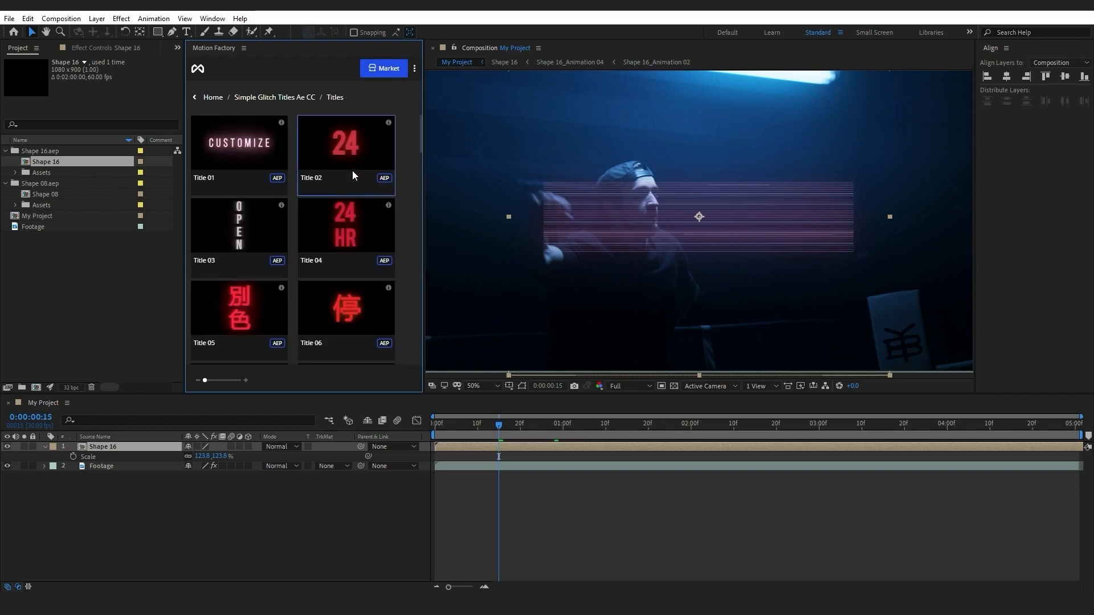
# Step: Import Title 07 (SHOP NOW) from the Titles list and expand its folder
pyautogui.scroll(-3)
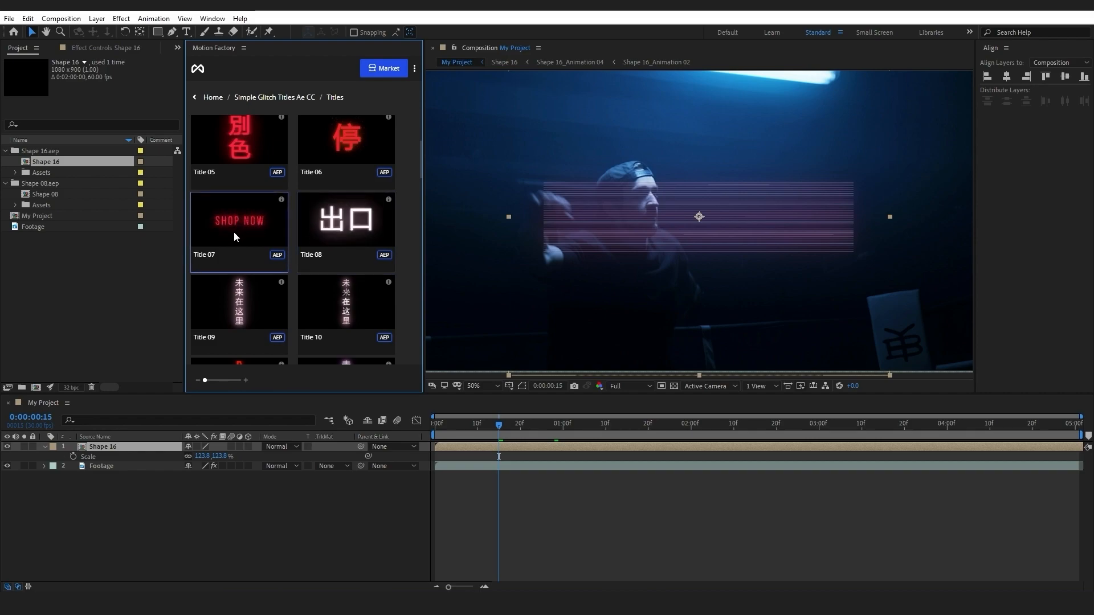
pyautogui.doubleClick(239, 220)
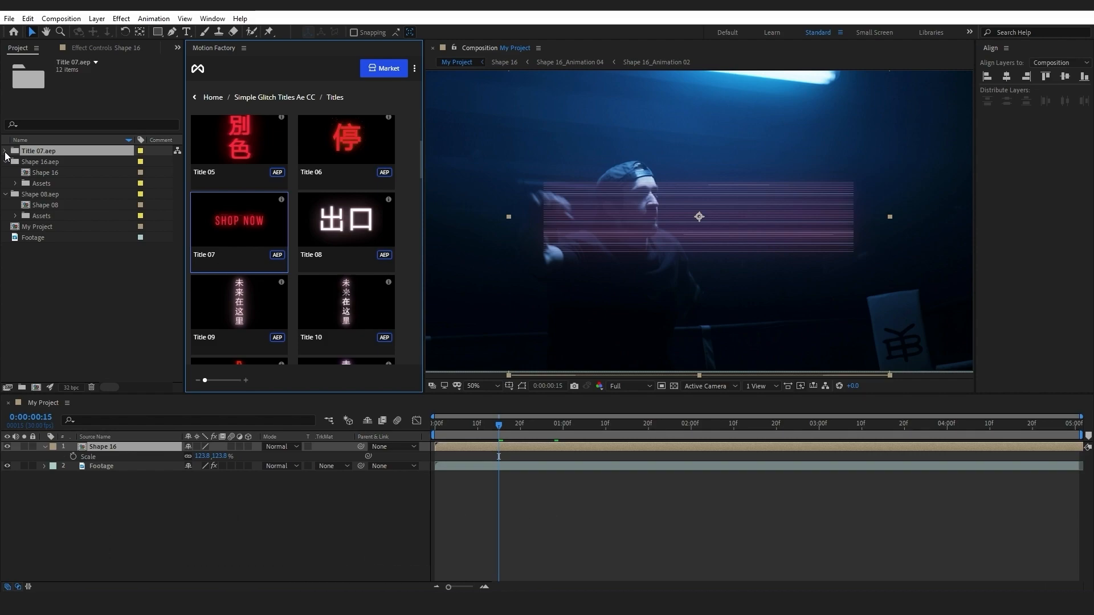
pyautogui.click(5, 154)
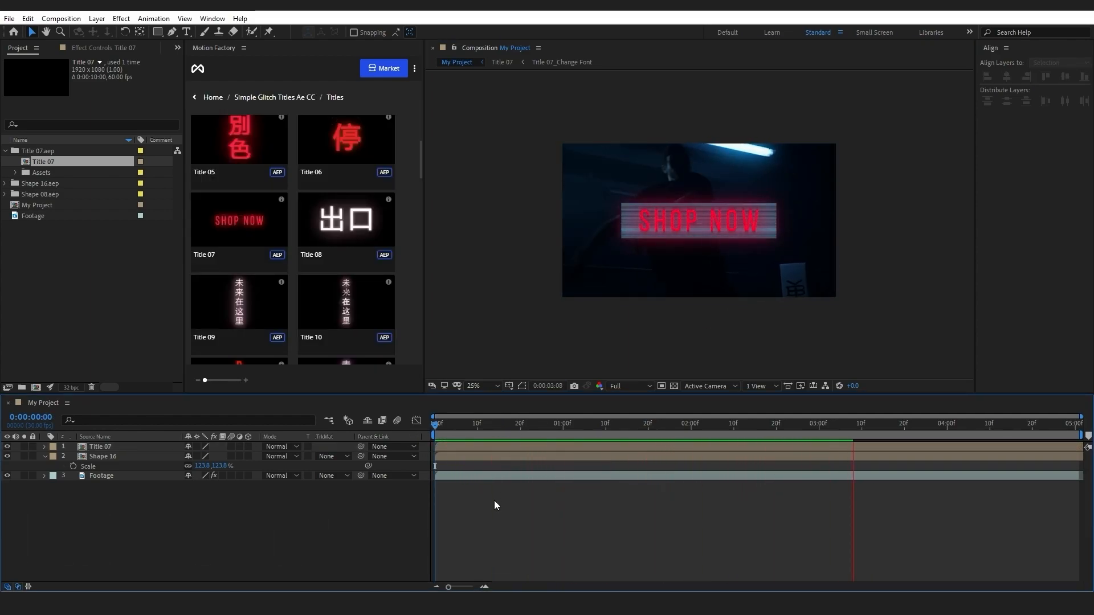
# Step: Recolour Title 07's glow in Light Setting, moving from red toward pink
pyautogui.click(565, 424)
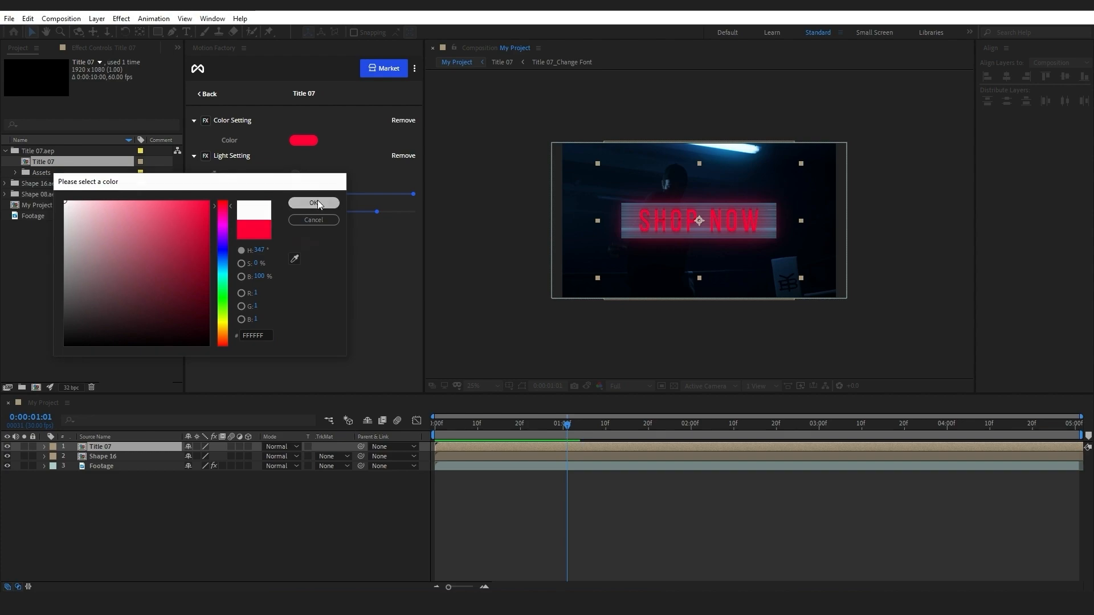
pyautogui.click(313, 203)
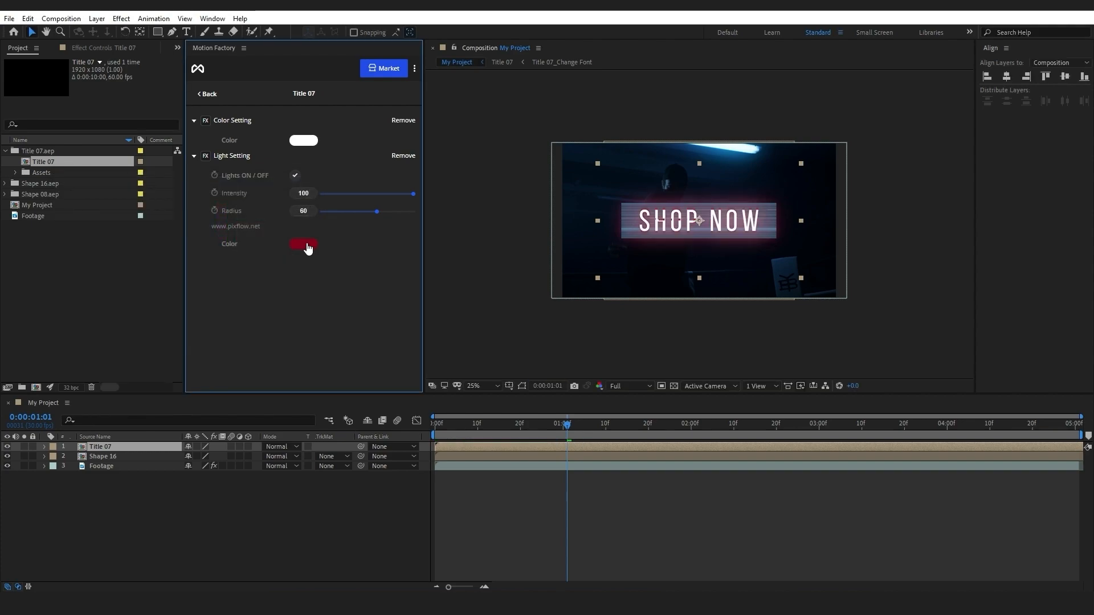
pyautogui.click(304, 244)
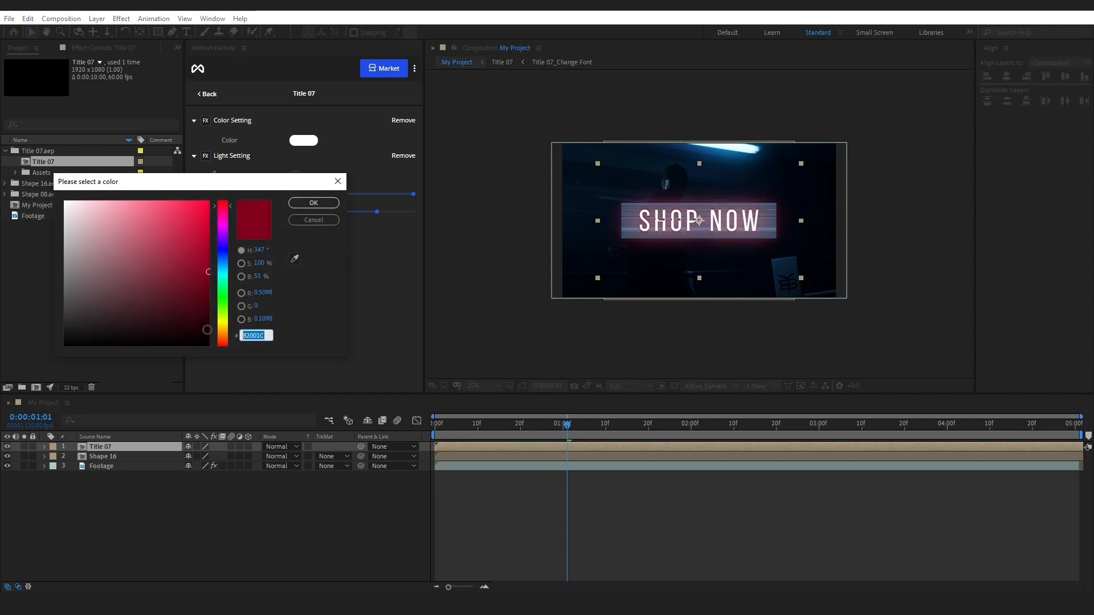
pyautogui.click(314, 203)
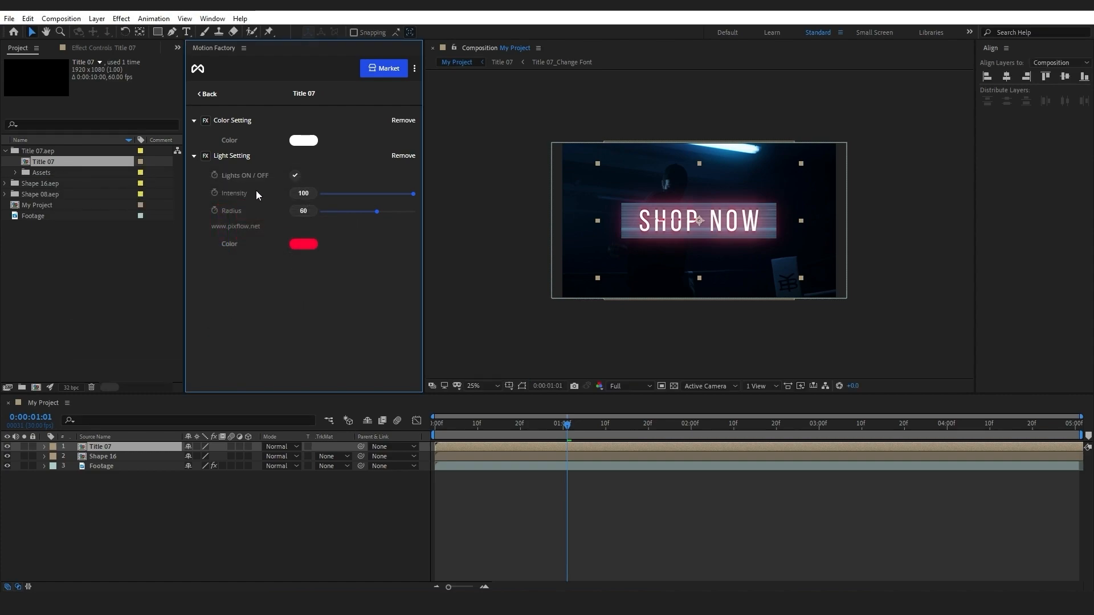
# Step: Scrub the timeline to a frame showing the title and reopen the glow colour picker
pyautogui.click(474, 386)
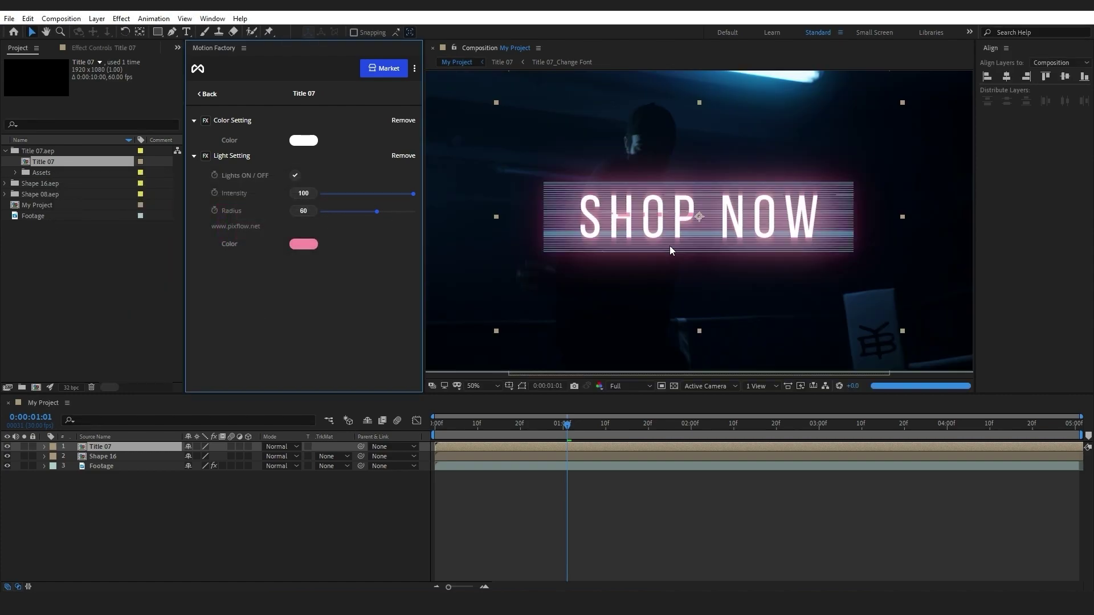
pyautogui.click(435, 424)
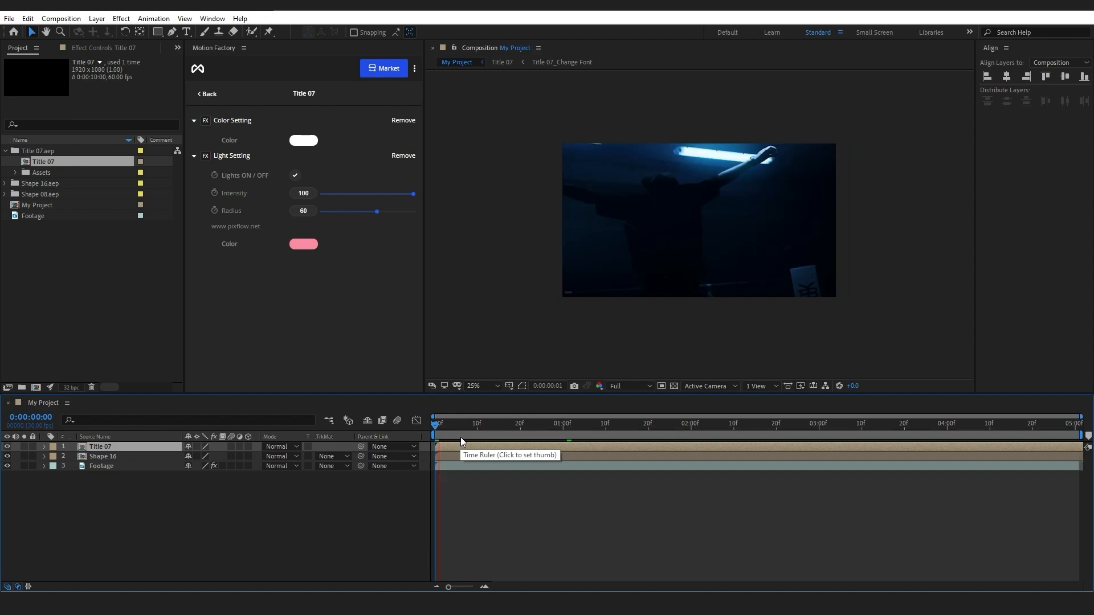
pyautogui.click(605, 424)
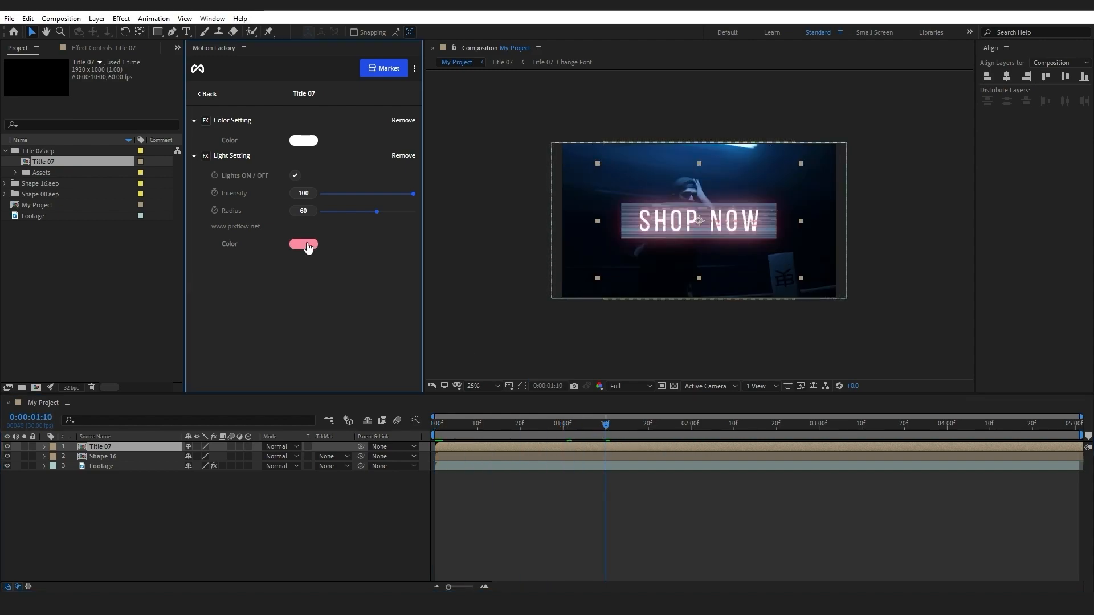
pyautogui.click(303, 243)
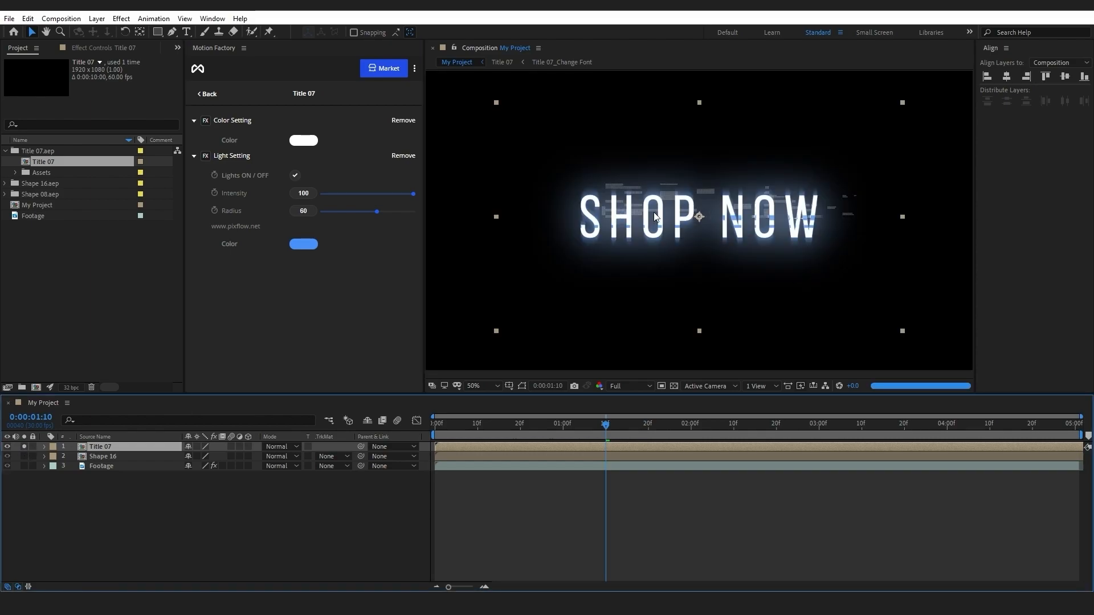
# Step: Set the SHOP NOW glow to intensity 39 and radius 47, with lights back on
pyautogui.moveTo(412, 193); pyautogui.dragTo(360, 194)
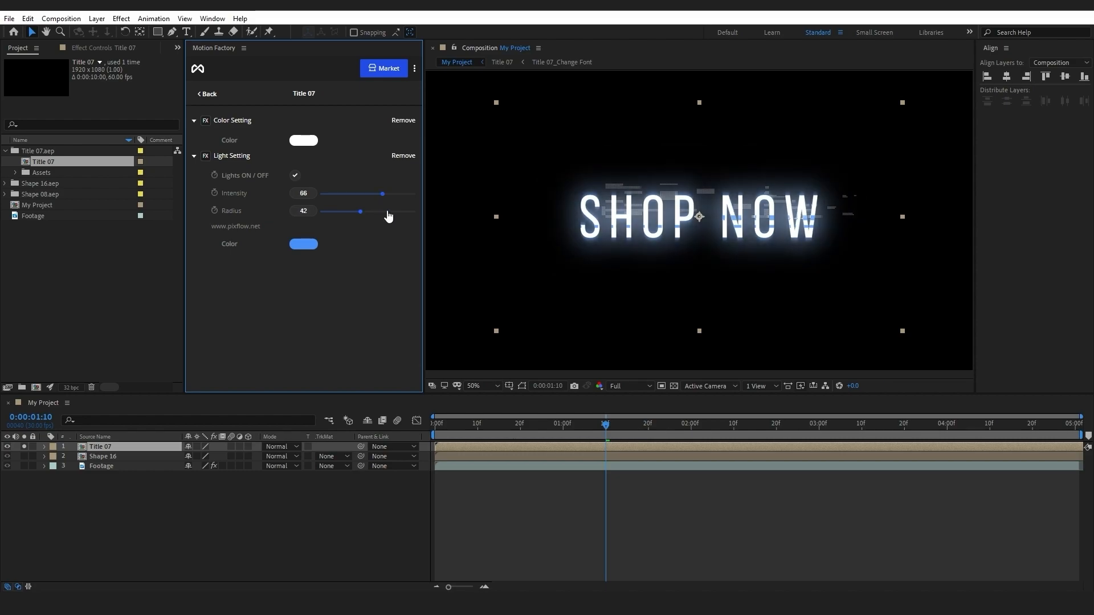
pyautogui.moveTo(358, 211); pyautogui.dragTo(349, 212)
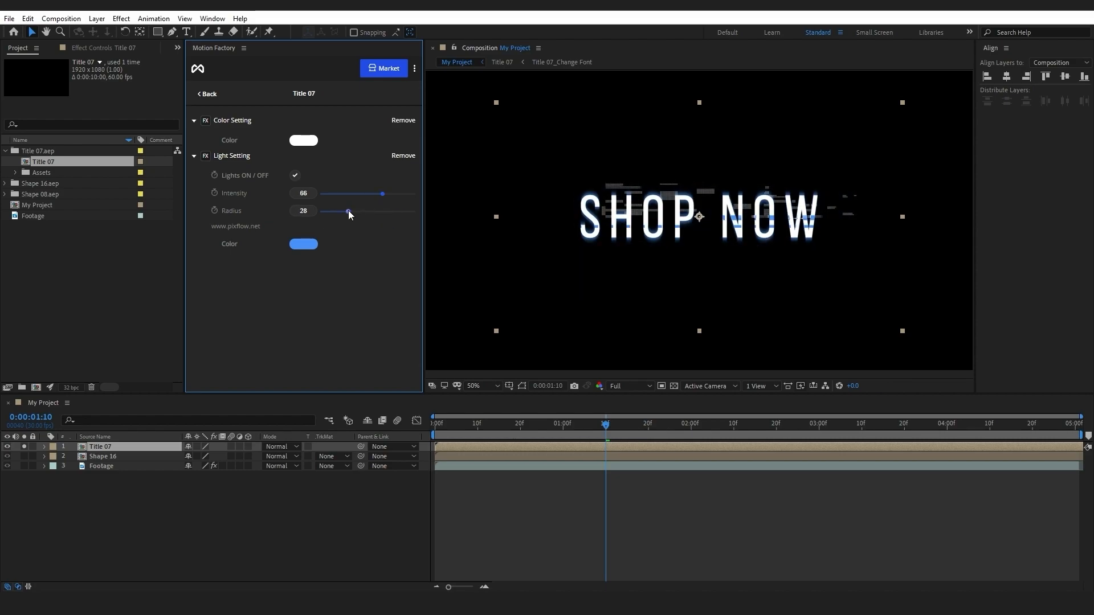
pyautogui.moveTo(382, 193); pyautogui.dragTo(321, 193)
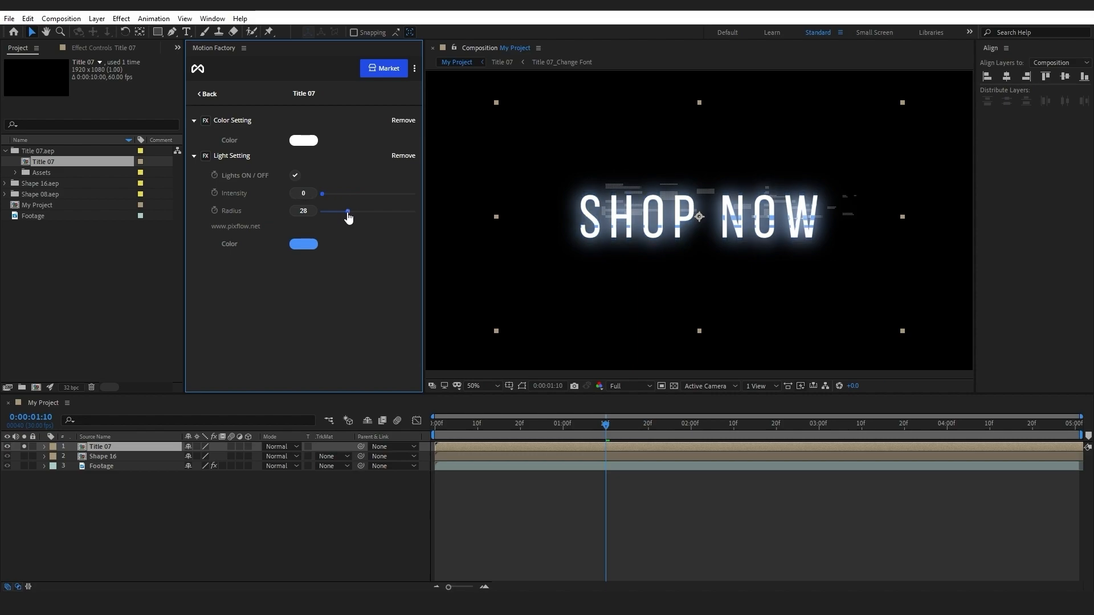
pyautogui.moveTo(322, 193); pyautogui.dragTo(372, 193)
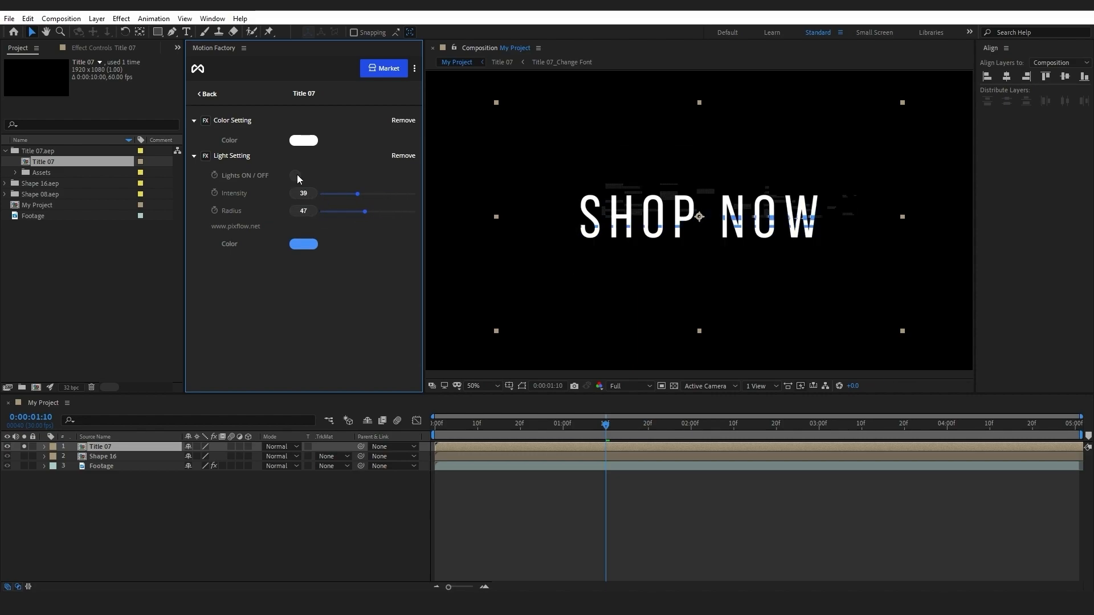
pyautogui.click(295, 176)
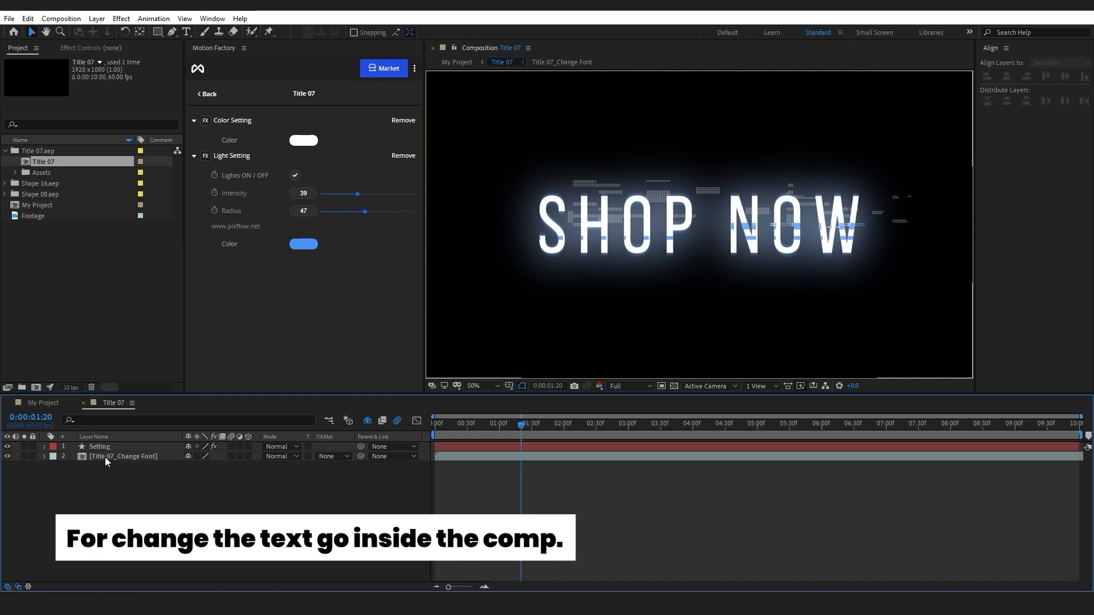
# Step: Replace the Title 07 text SHOP NOW with TYPOGRAPHY
pyautogui.click(124, 457)
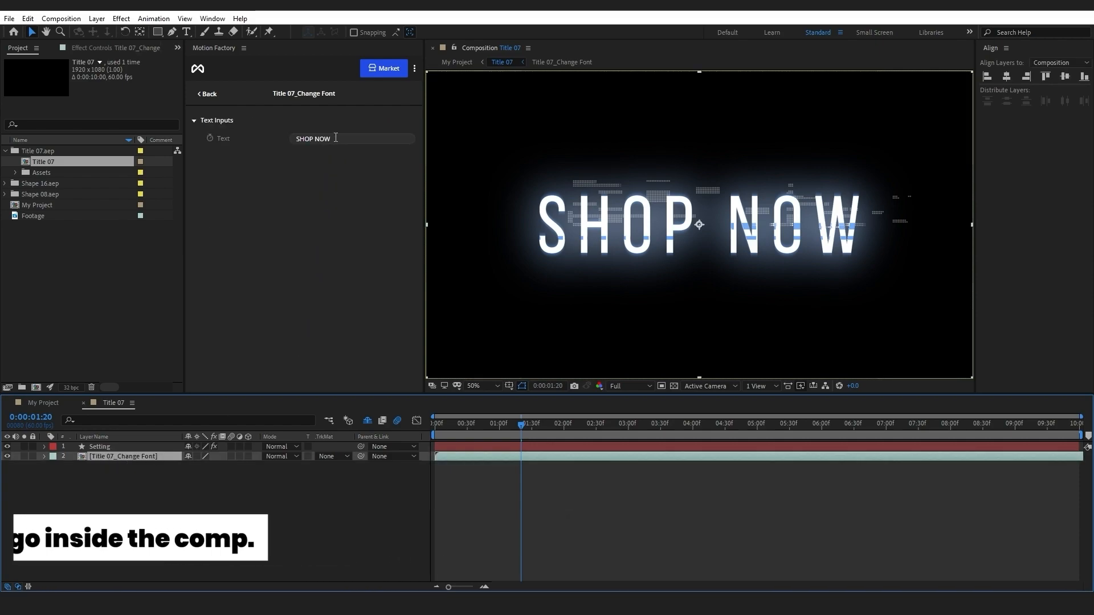
pyautogui.write('TY')
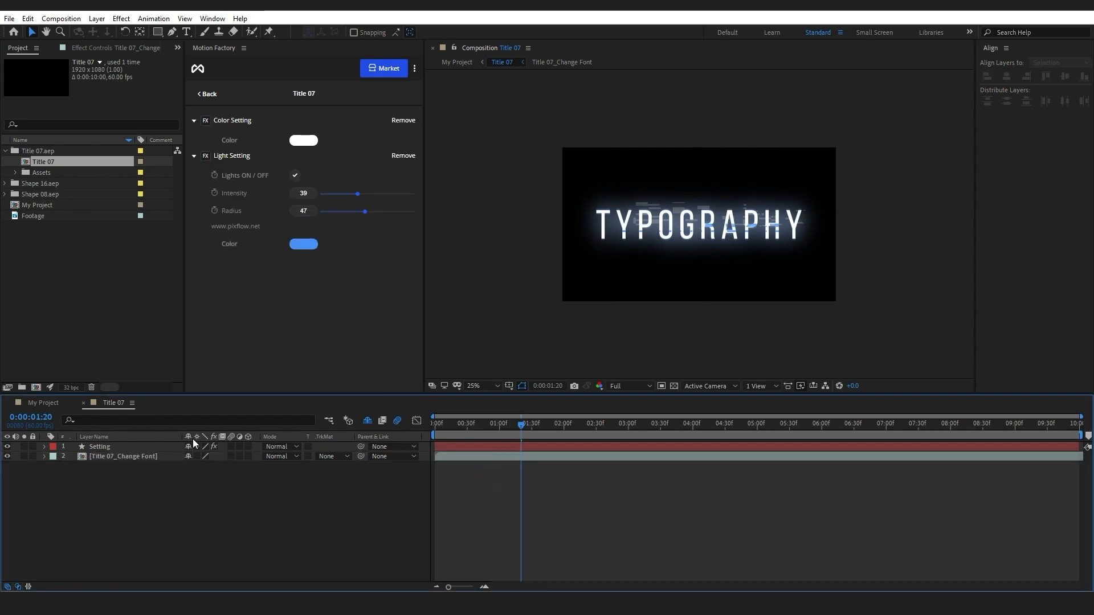
# Step: Give Shape 16 a cyan glow at intensity 28, radius 21, and trim it at 1:14
pyautogui.click(100, 447)
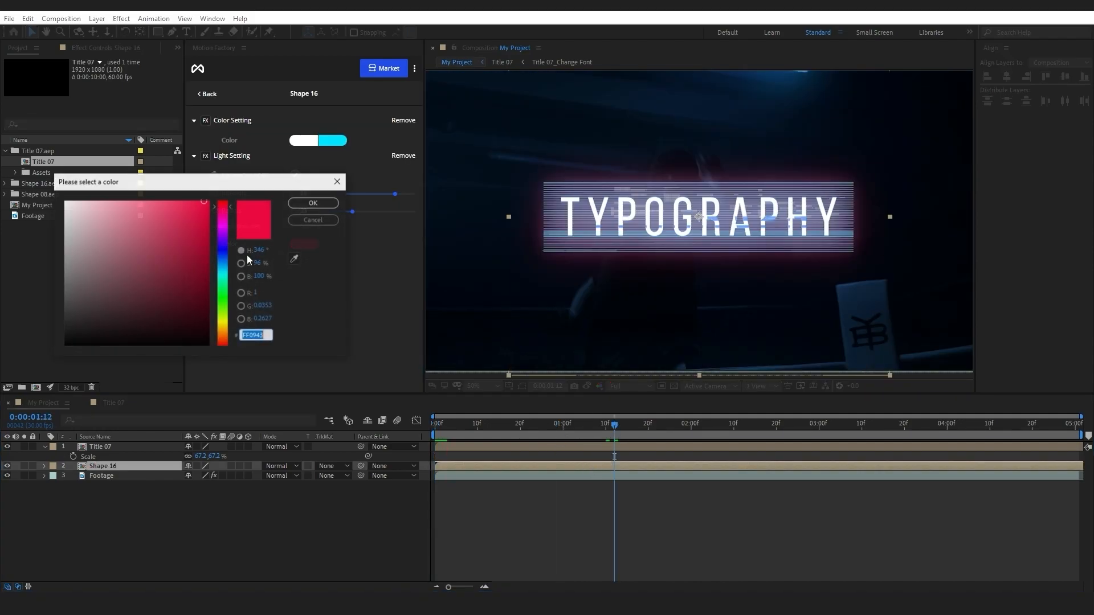
pyautogui.click(312, 203)
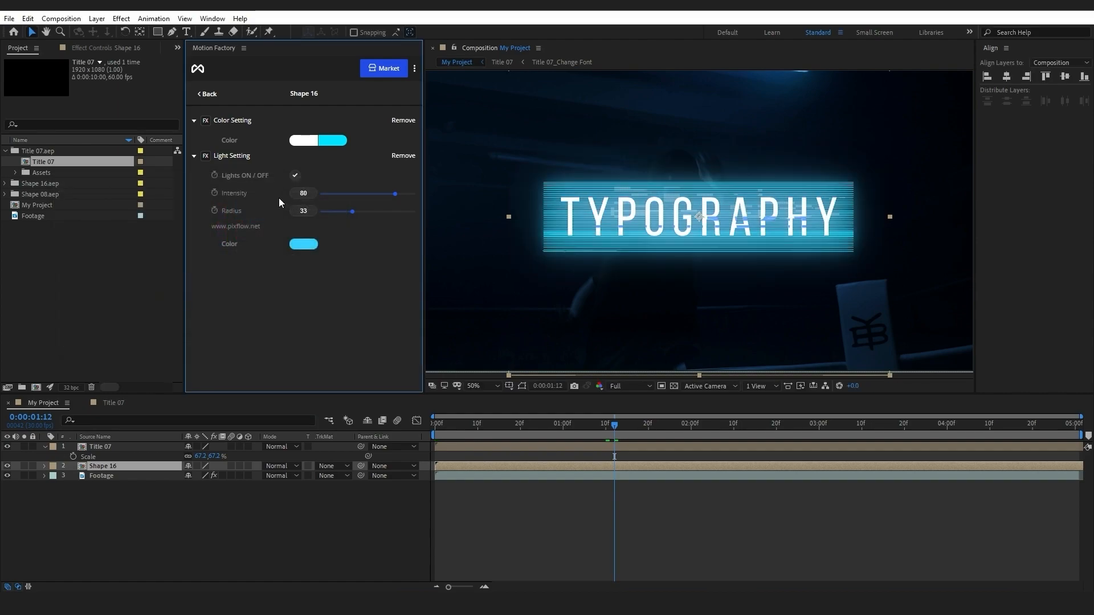
pyautogui.moveTo(395, 193); pyautogui.dragTo(348, 197)
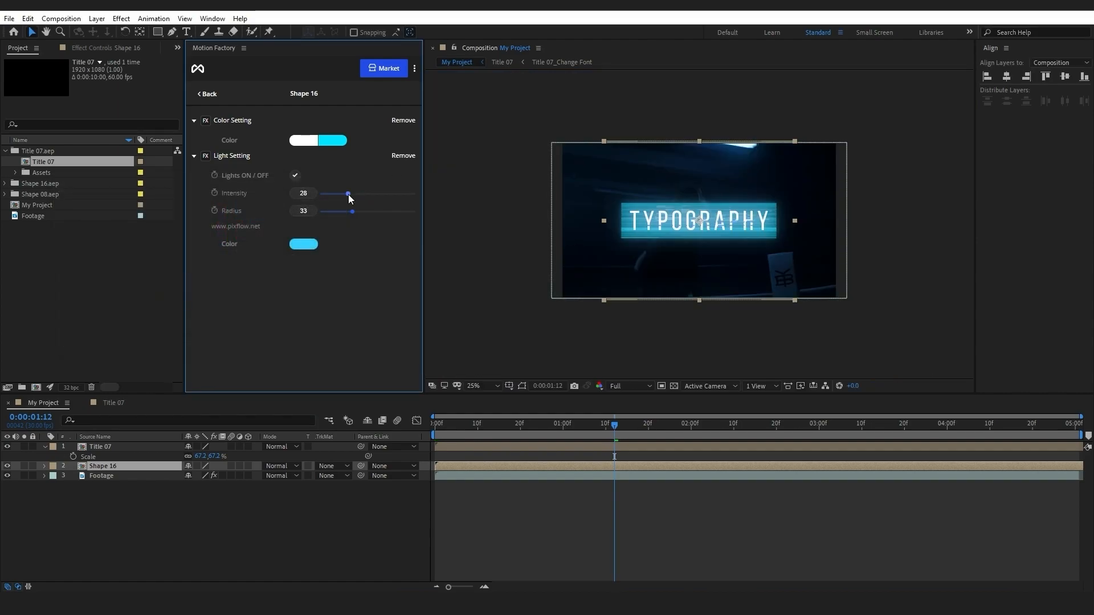
pyautogui.moveTo(353, 212); pyautogui.dragTo(342, 212)
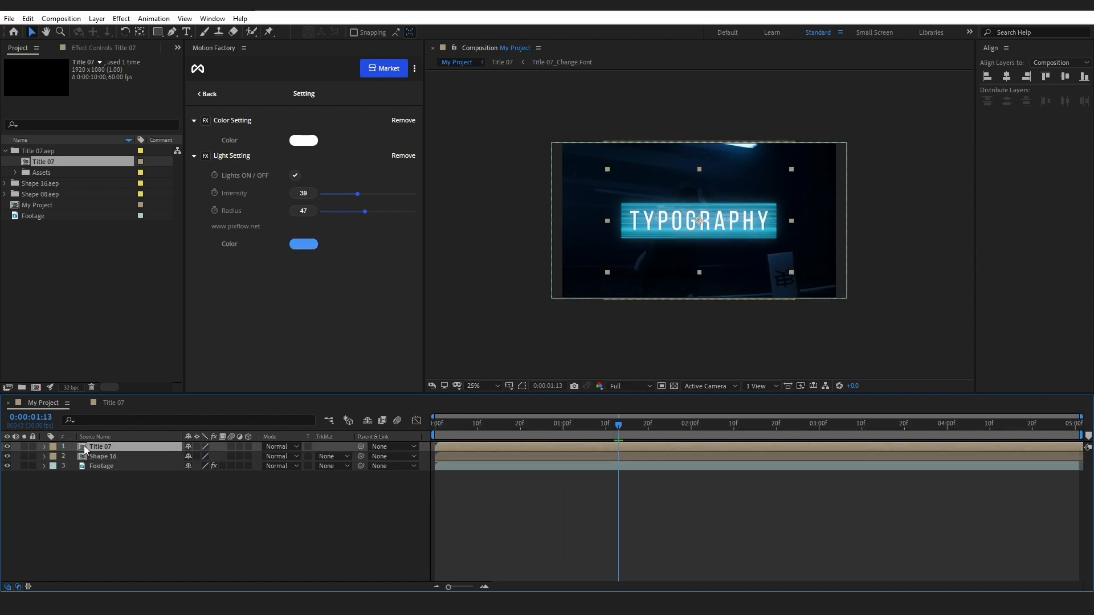
pyautogui.click(102, 456)
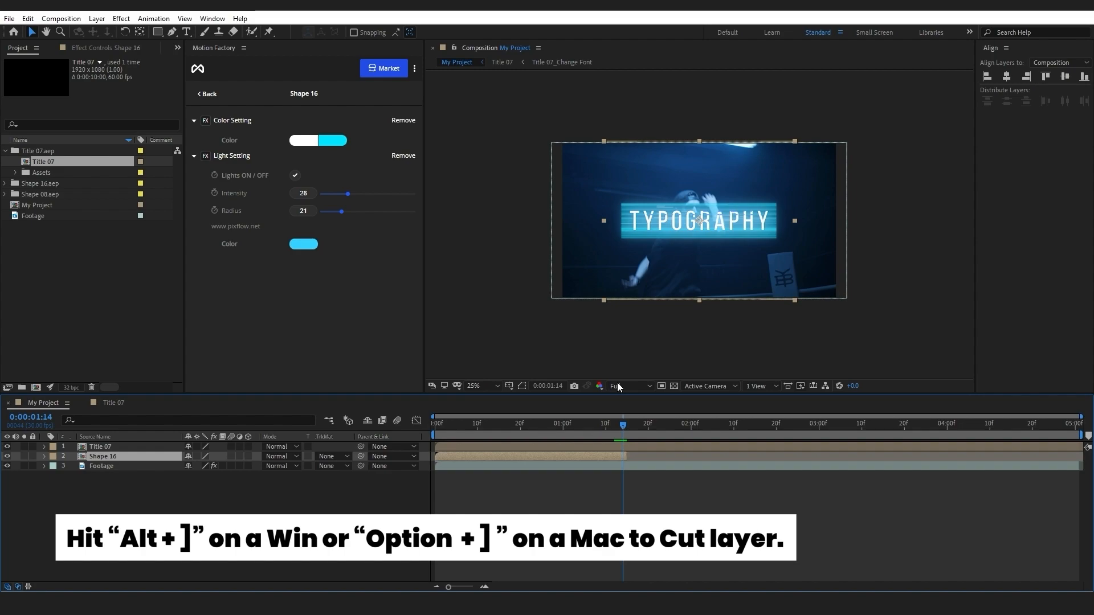
pyautogui.click(207, 94)
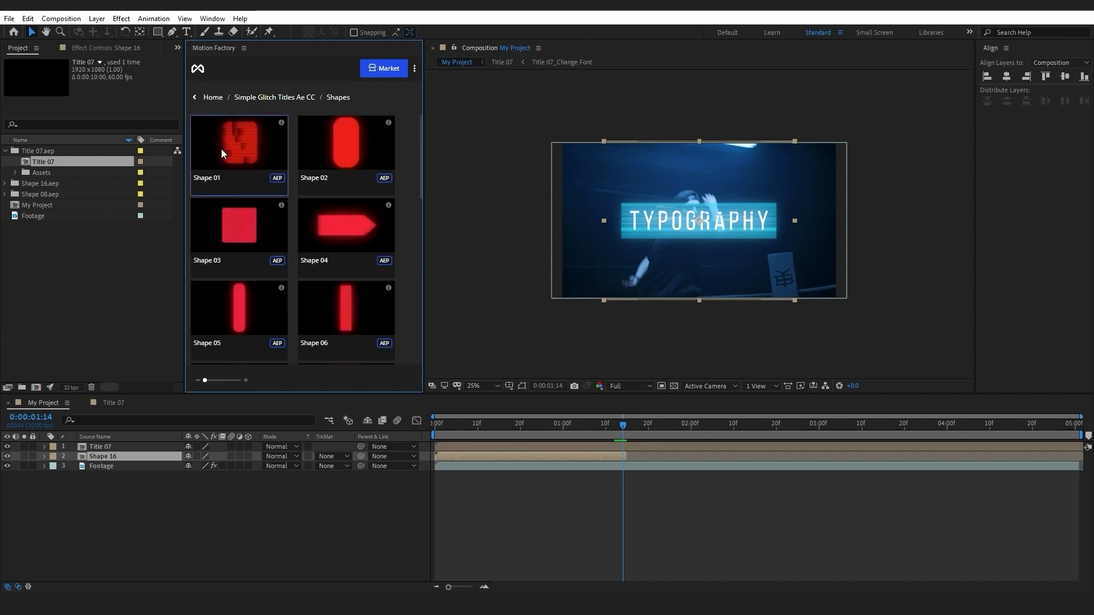
# Step: Import the red neon rectangle Shape 15 around the TYPOGRAPHY title and preview it
pyautogui.scroll(-3)
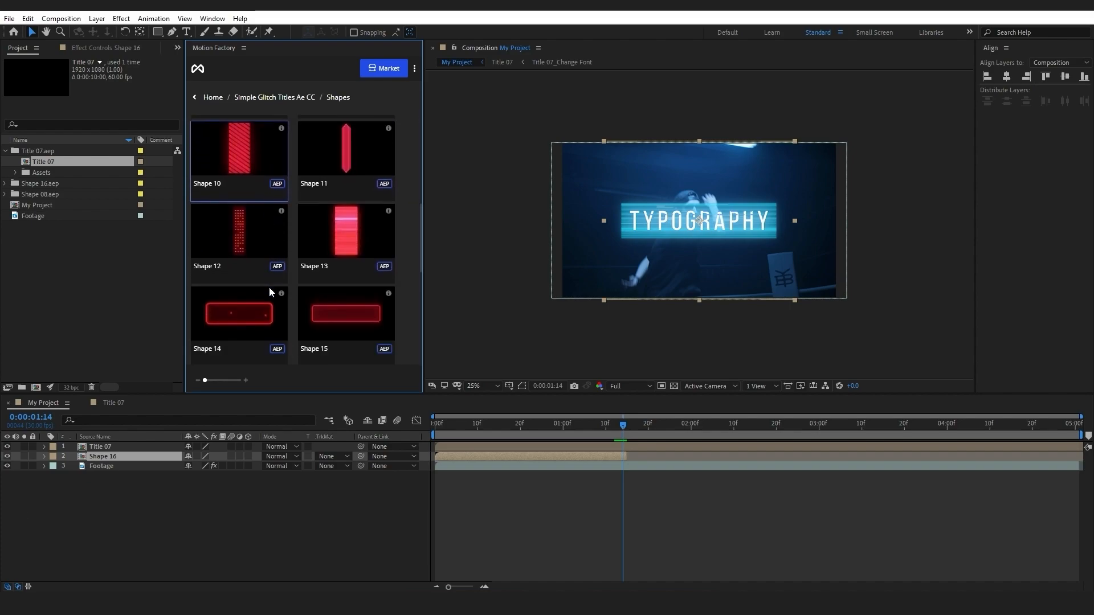
pyautogui.scroll(-3)
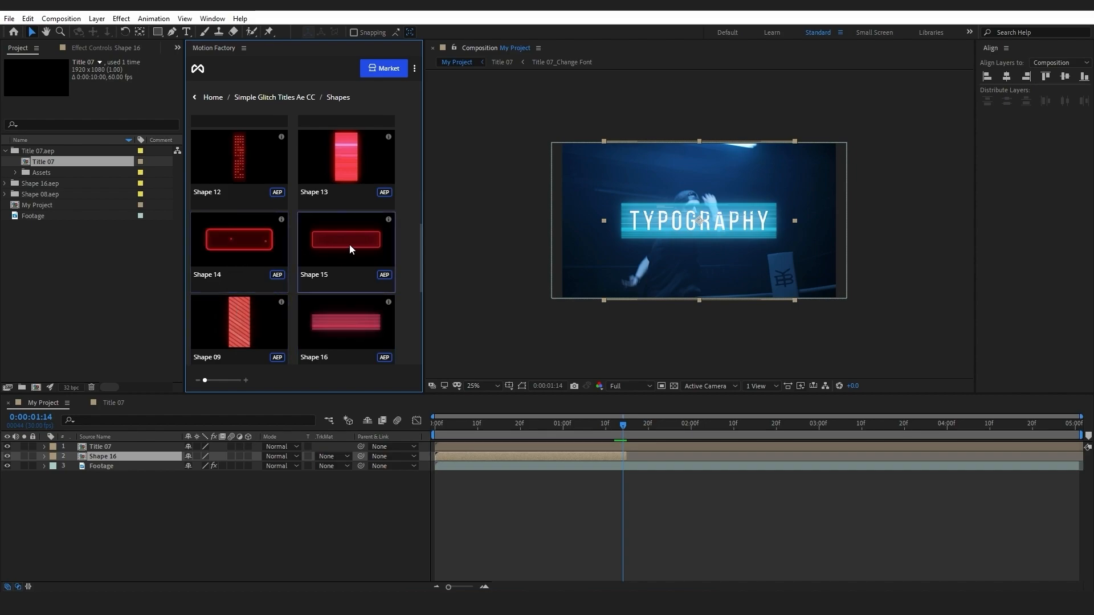
pyautogui.moveTo(86, 301)
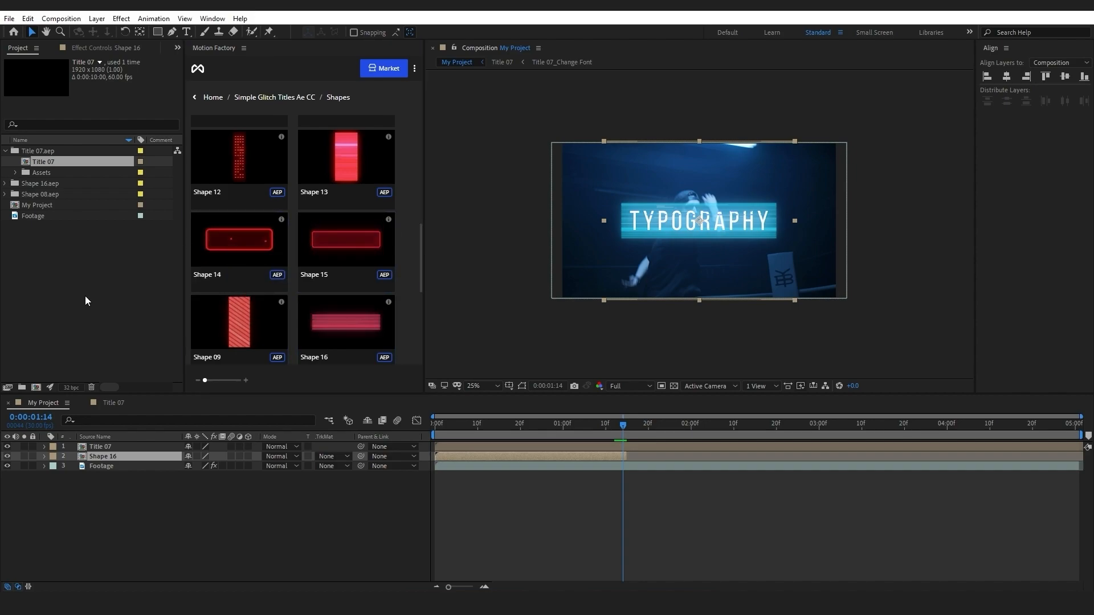
pyautogui.click(7, 194)
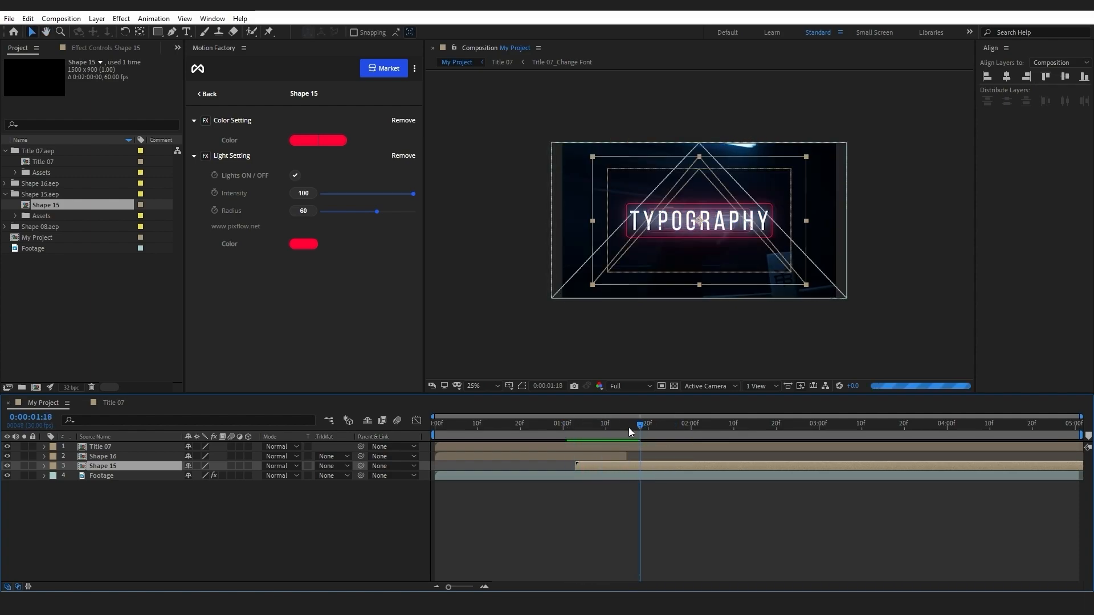
pyautogui.click(767, 440)
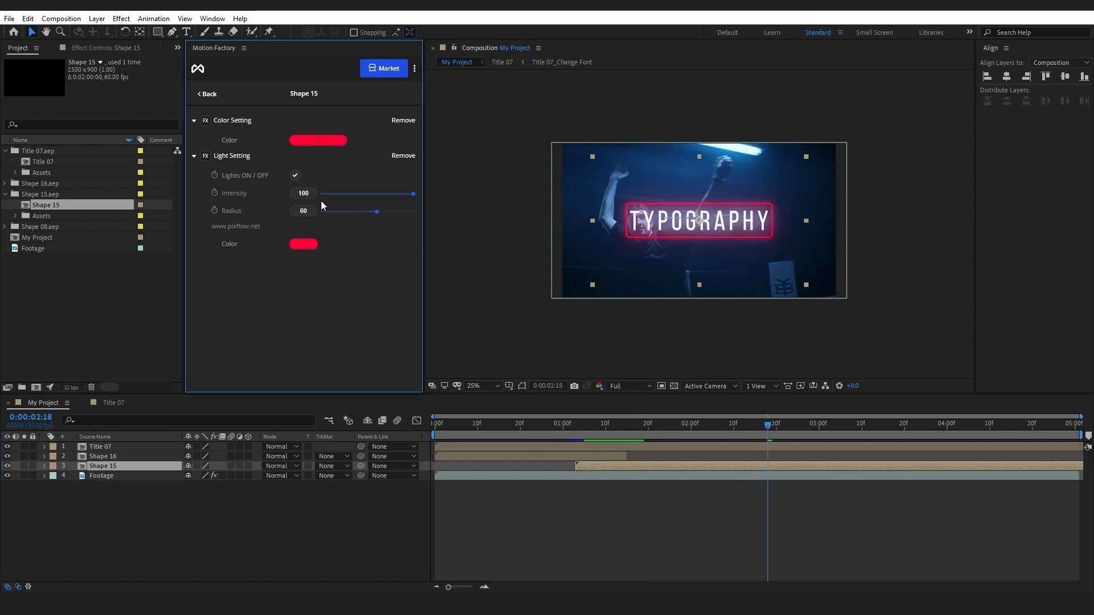
# Step: Set one of Shape 15's gradient colours to light cyan (68DDF6)
pyautogui.click(318, 140)
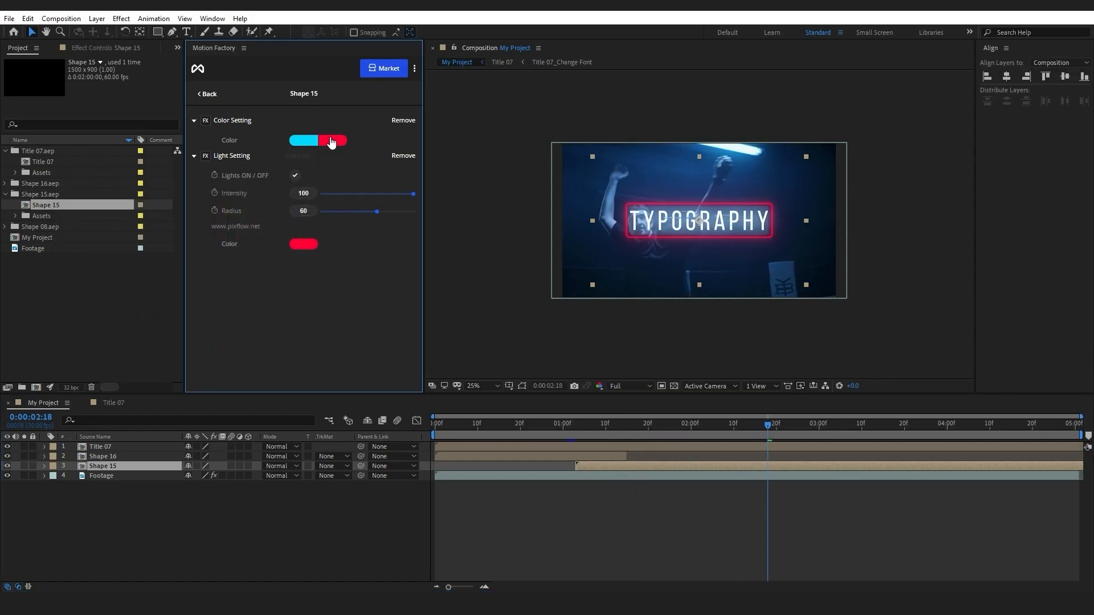
pyautogui.click(332, 140)
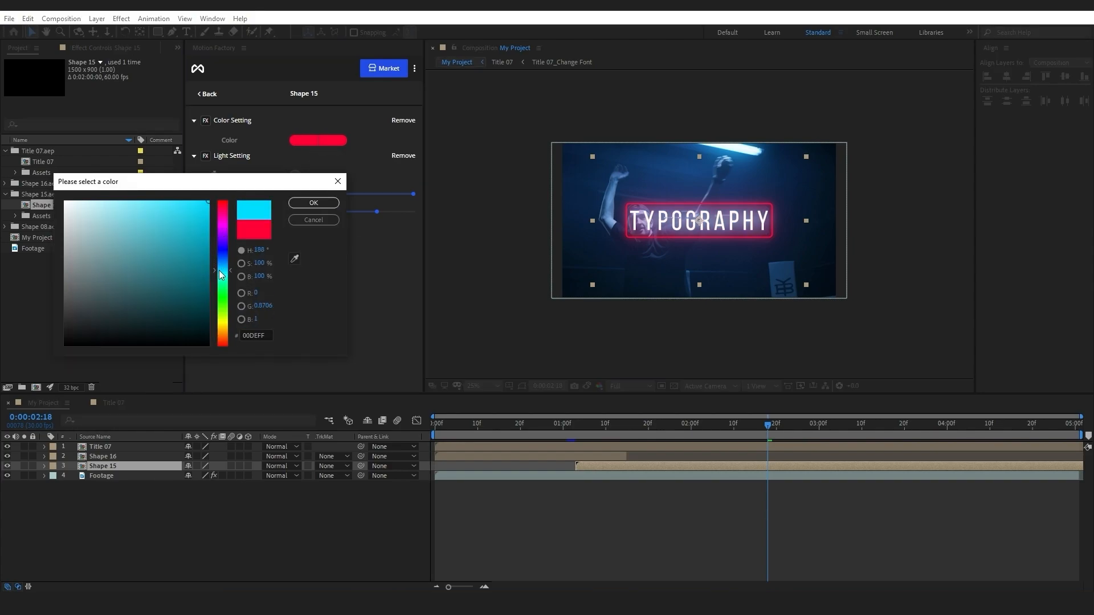
pyautogui.click(164, 207)
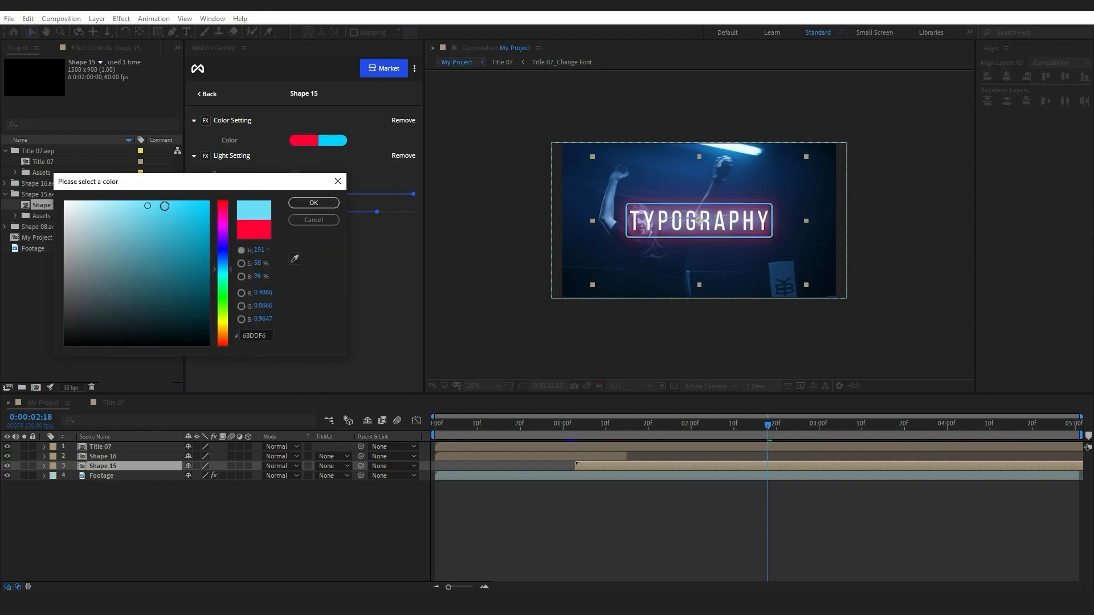
pyautogui.click(313, 203)
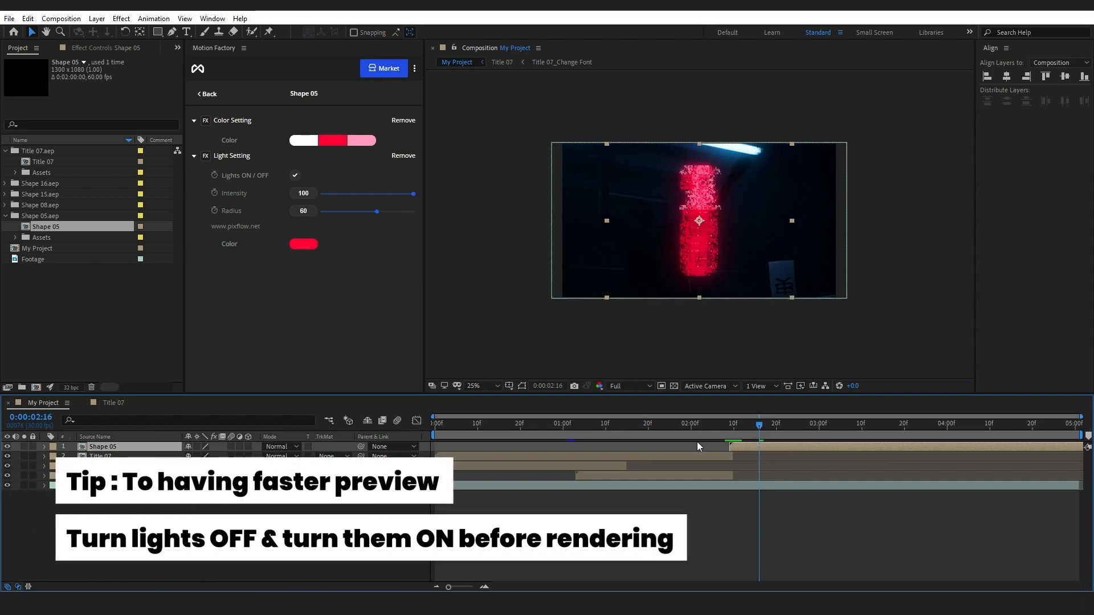
# Step: Lower Shape 05's light intensity to 60, keeping lights on
pyautogui.moveTo(411, 193); pyautogui.dragTo(391, 193)
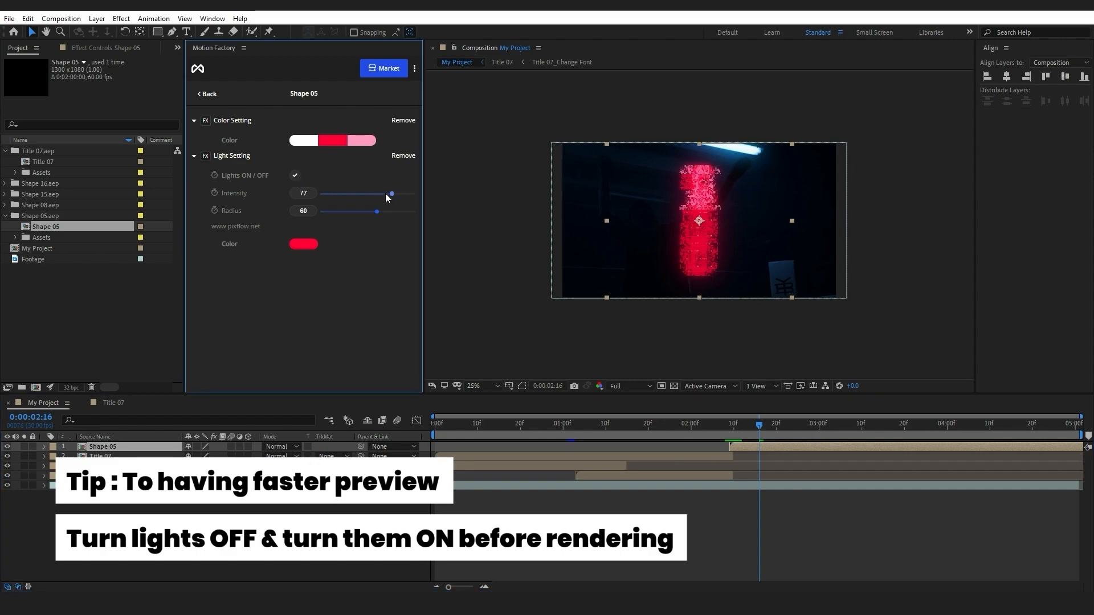
pyautogui.moveTo(391, 193); pyautogui.dragTo(377, 194)
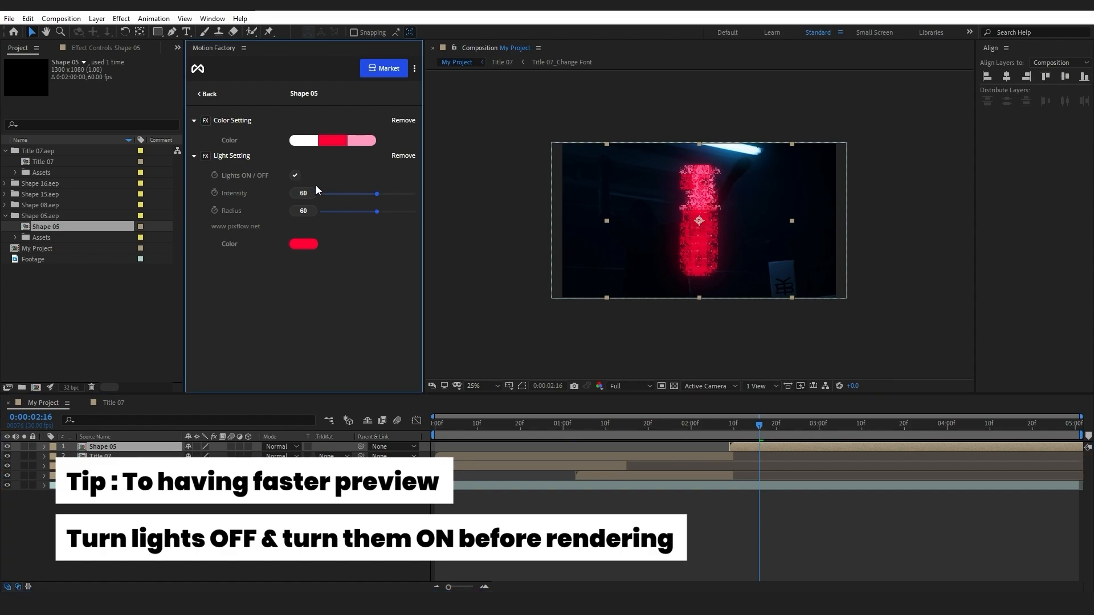
pyautogui.click(295, 175)
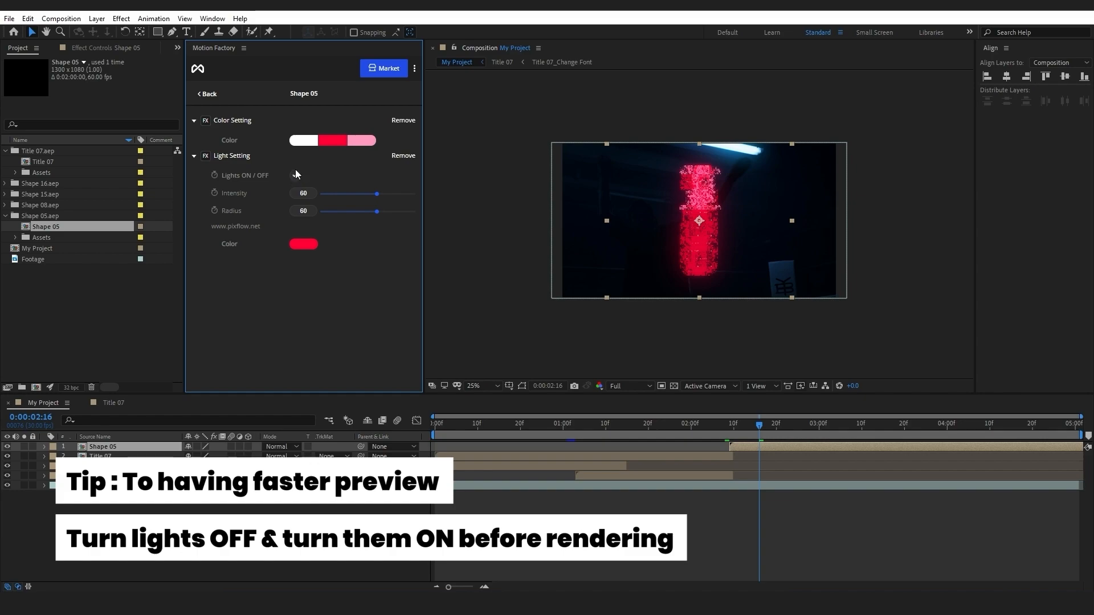
pyautogui.click(295, 175)
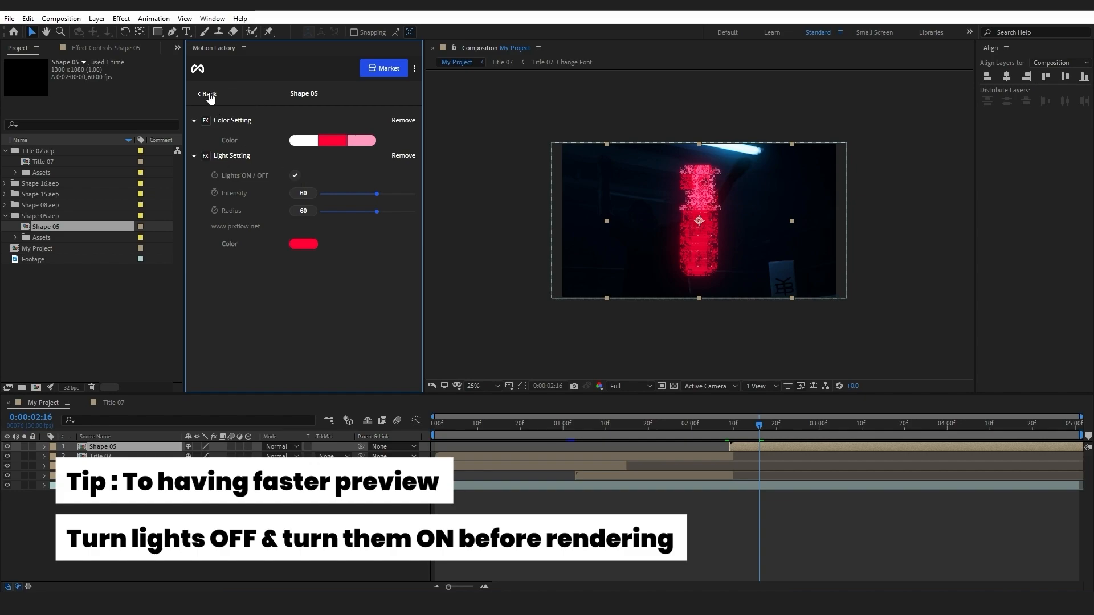
pyautogui.click(208, 94)
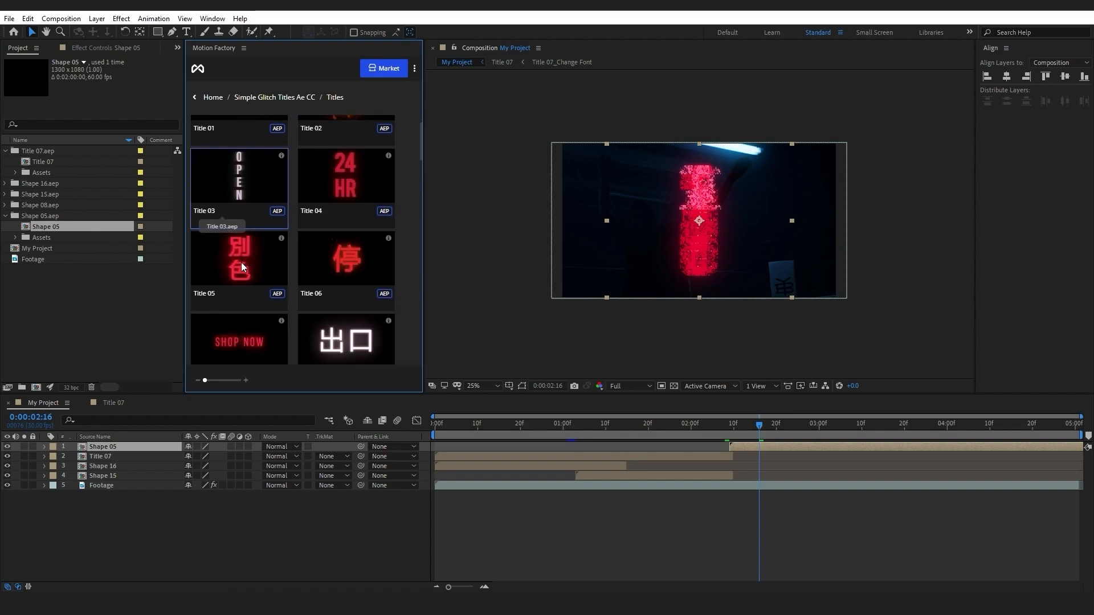
# Step: Import the vertical HOTEL neon Title 13 from the Titles grid
pyautogui.scroll(-3)
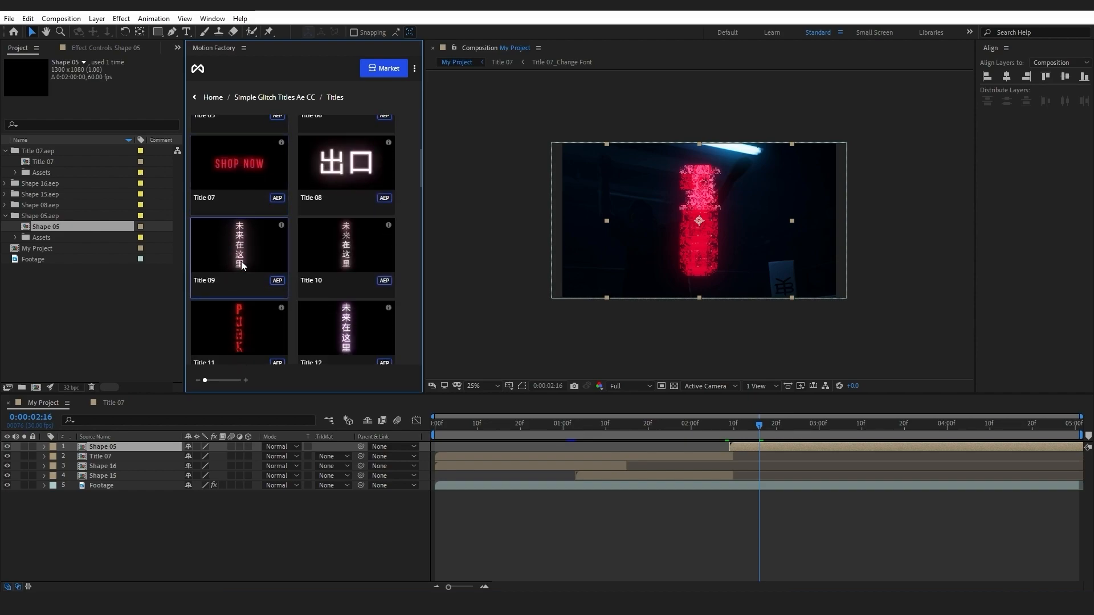
pyautogui.scroll(-3)
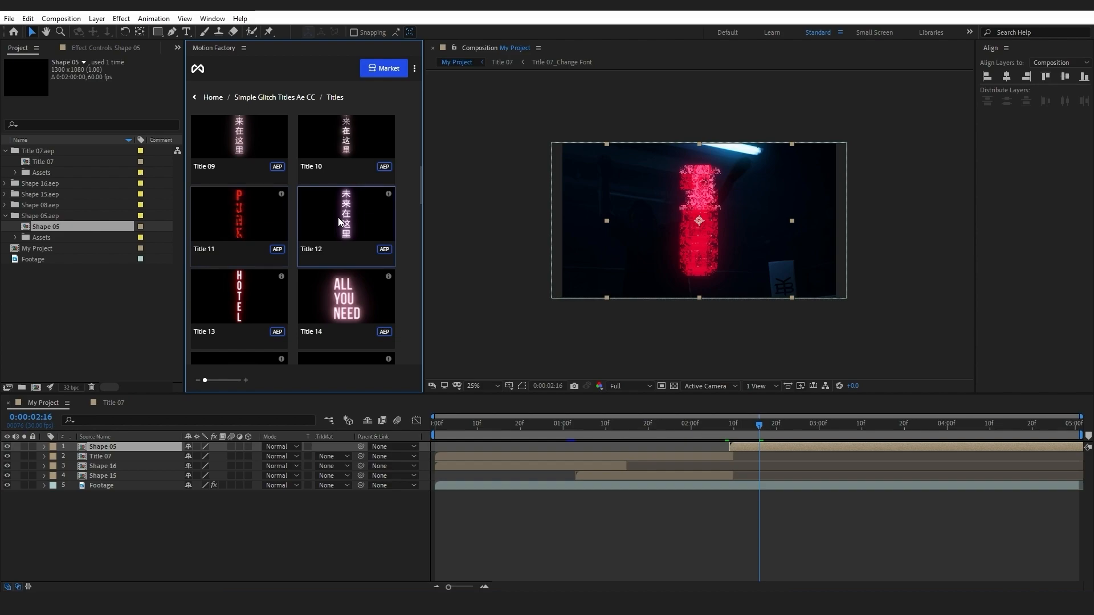
pyautogui.moveTo(271, 280)
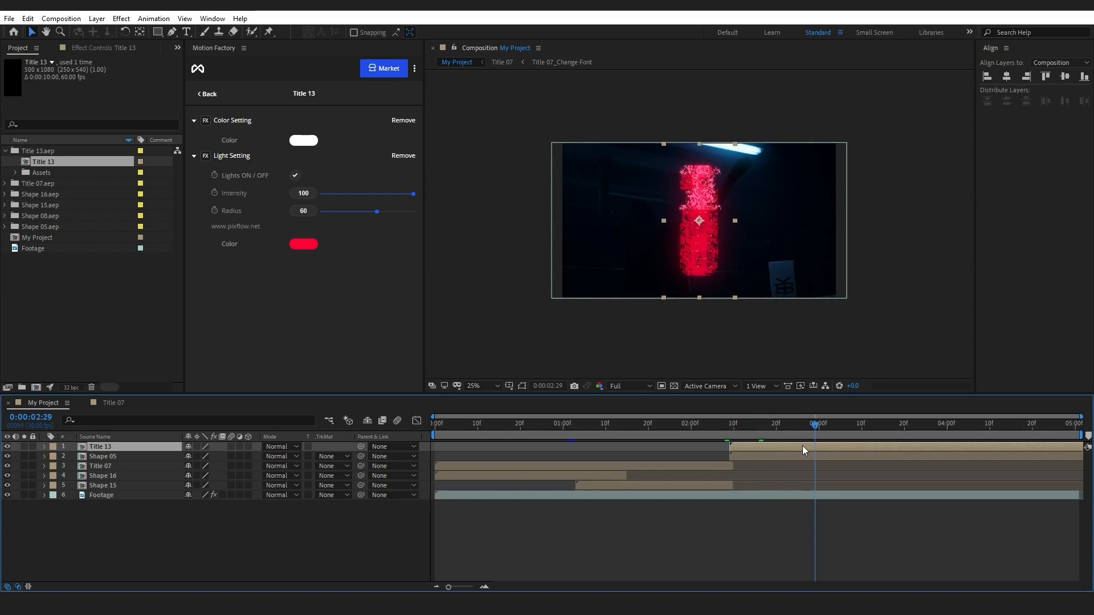
pyautogui.moveTo(815, 423); pyautogui.dragTo(935, 423)
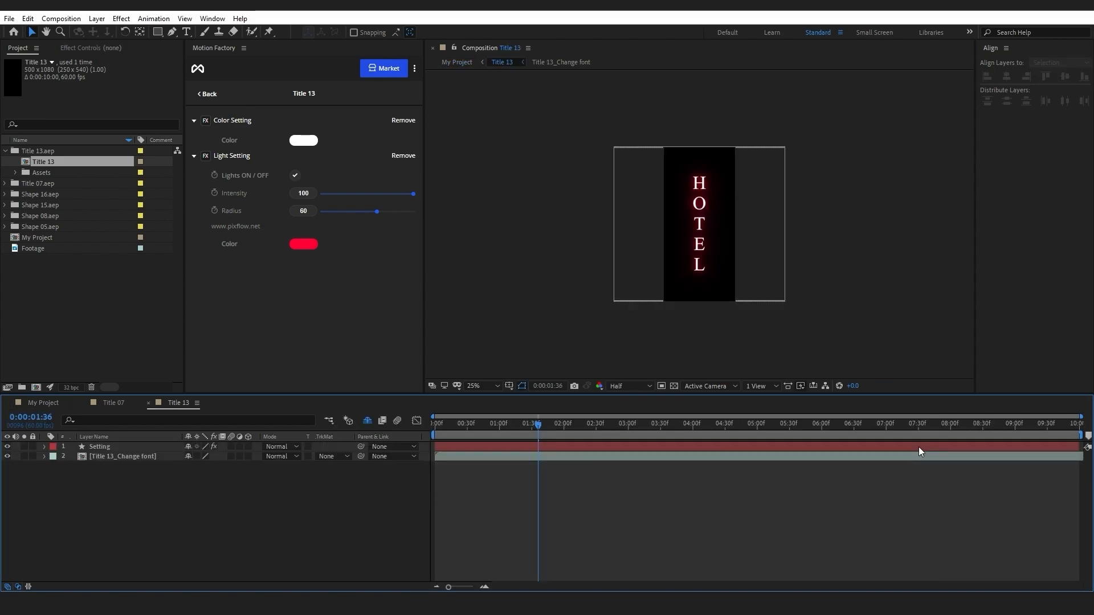
# Step: Change the HOTEL text font to Bebas Neue Bold in the Title 13_Change font comp
pyautogui.click(123, 456)
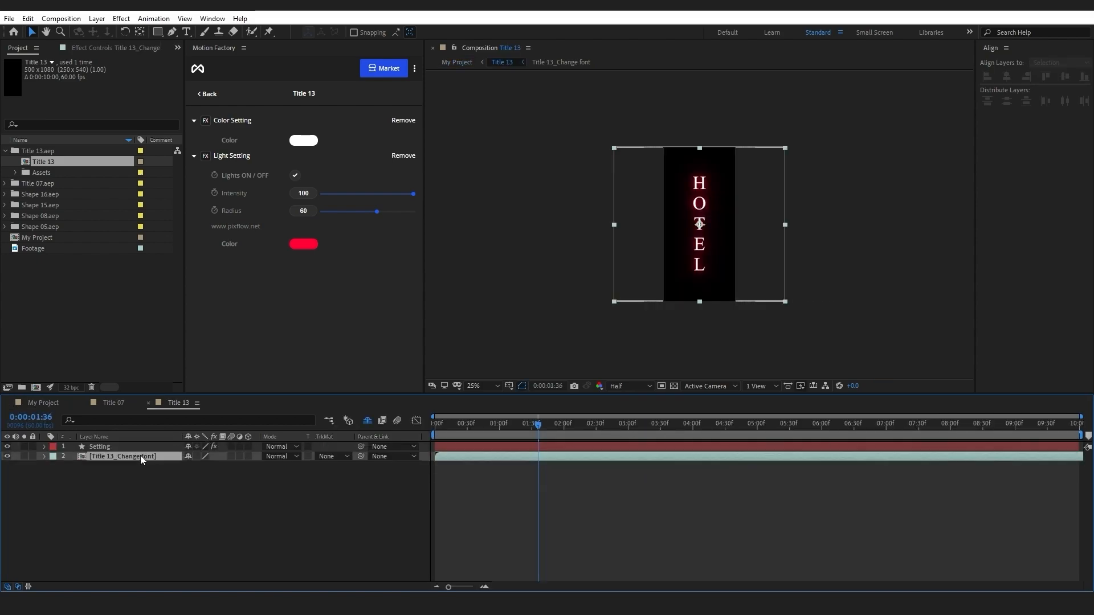
pyautogui.doubleClick(123, 456)
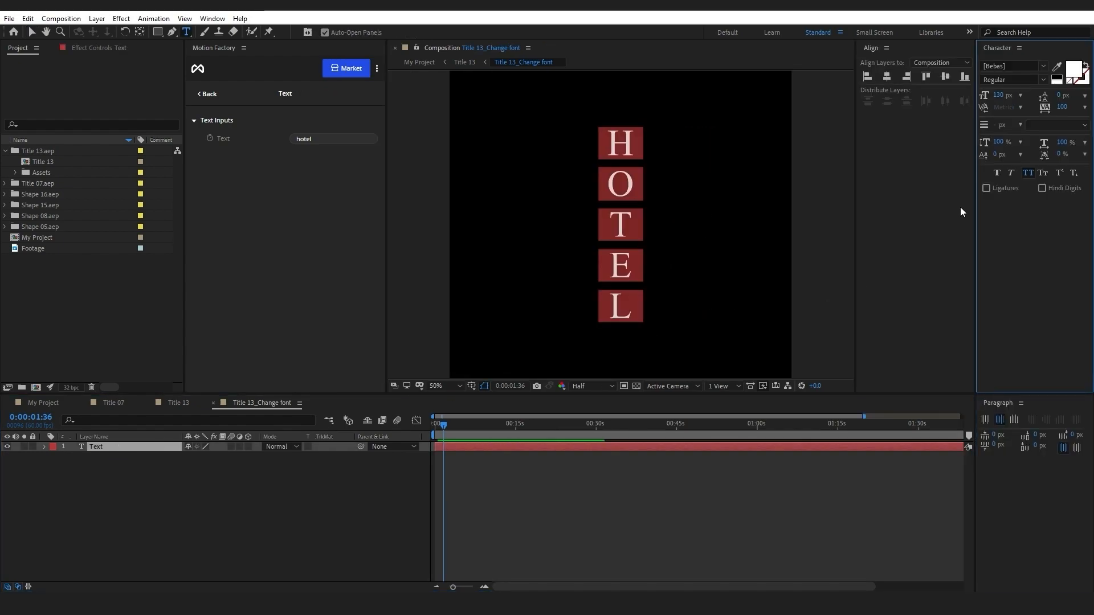
pyautogui.click(1043, 79)
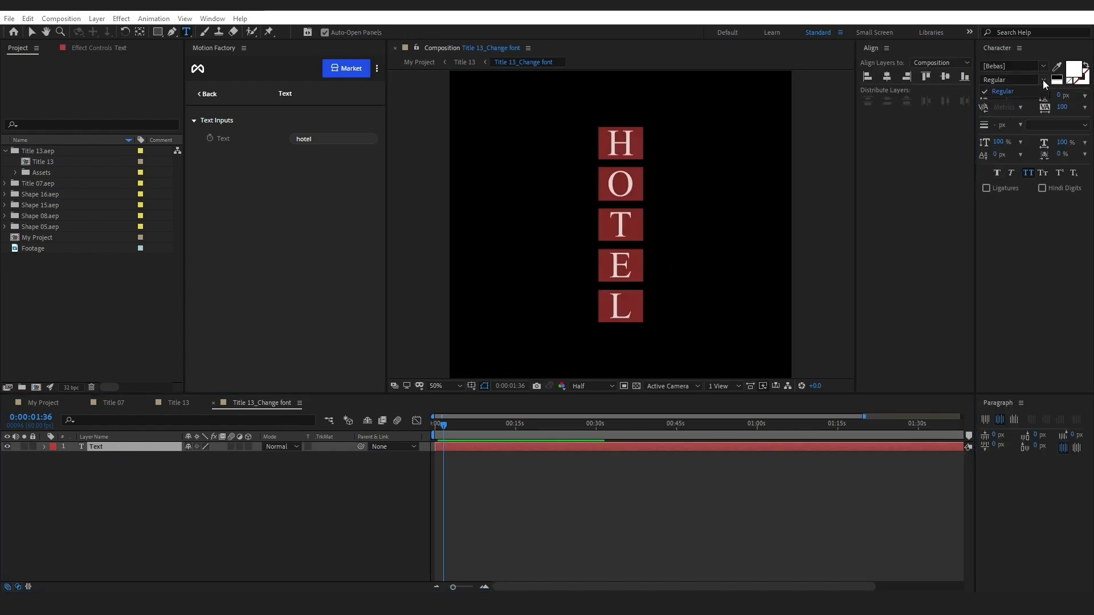
pyautogui.click(1043, 65)
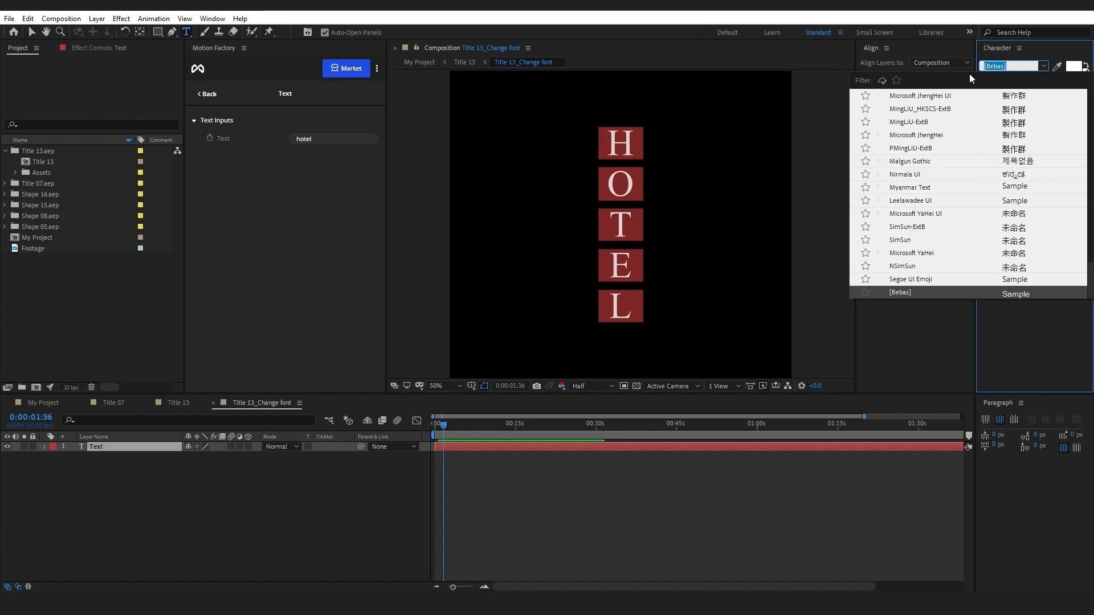
pyautogui.click(900, 292)
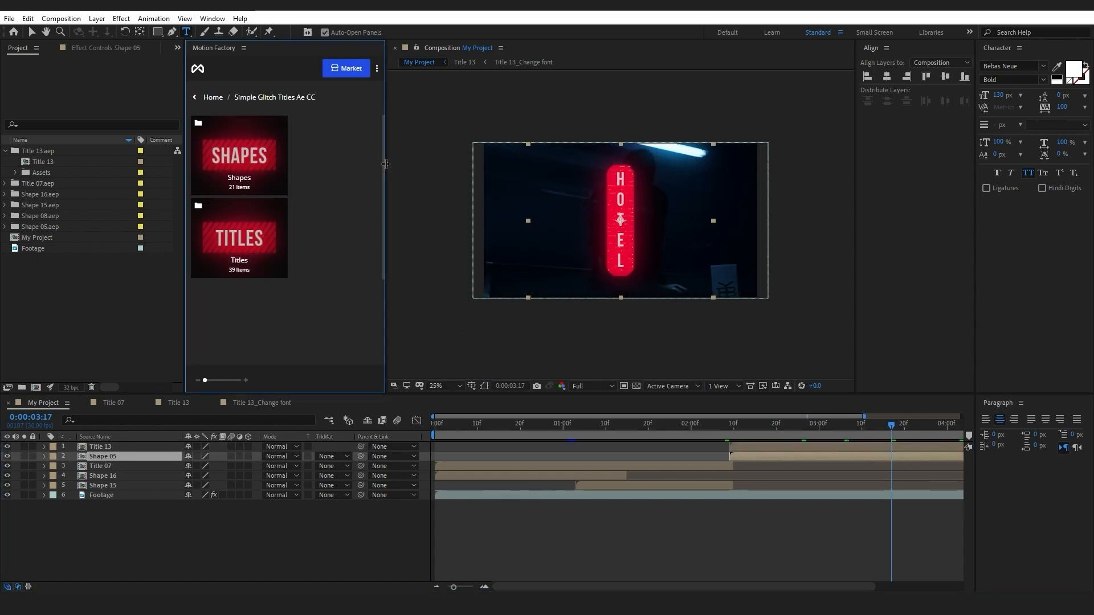
# Step: Import Shape 11 from the Motion Factory Shapes library
pyautogui.click(239, 155)
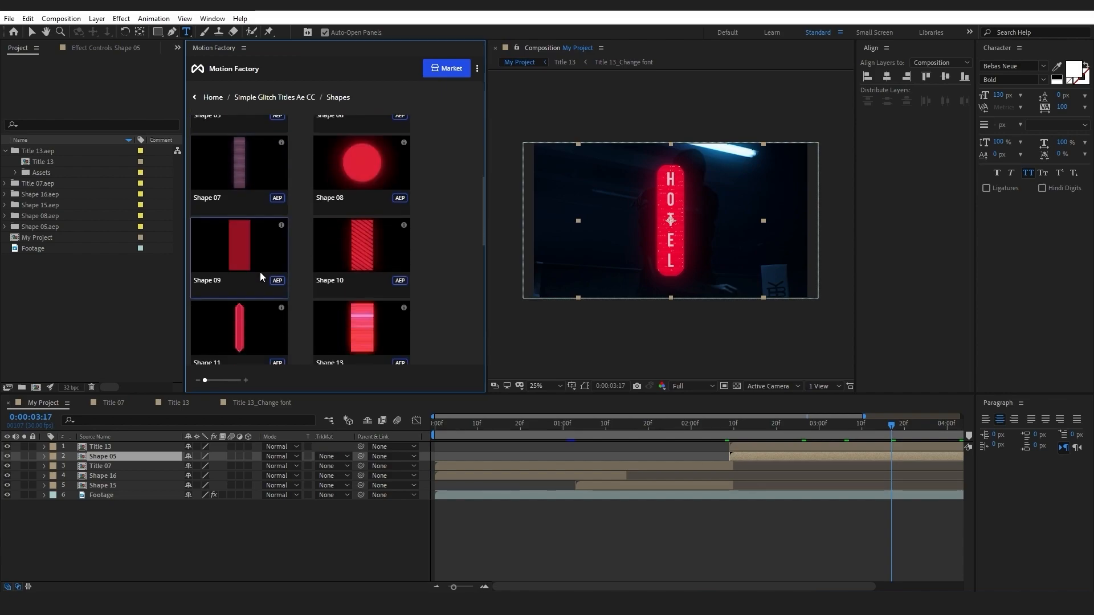
pyautogui.rightClick(236, 222)
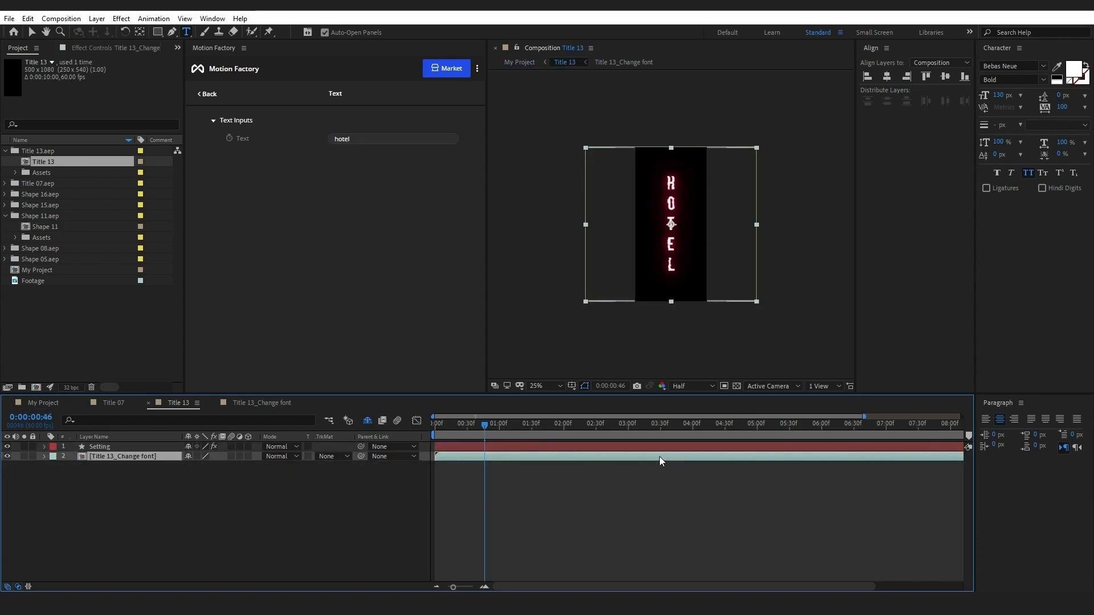
# Step: Enter GLITCH as the vertical neon sign's text and preview it
pyautogui.write('GLITCH')
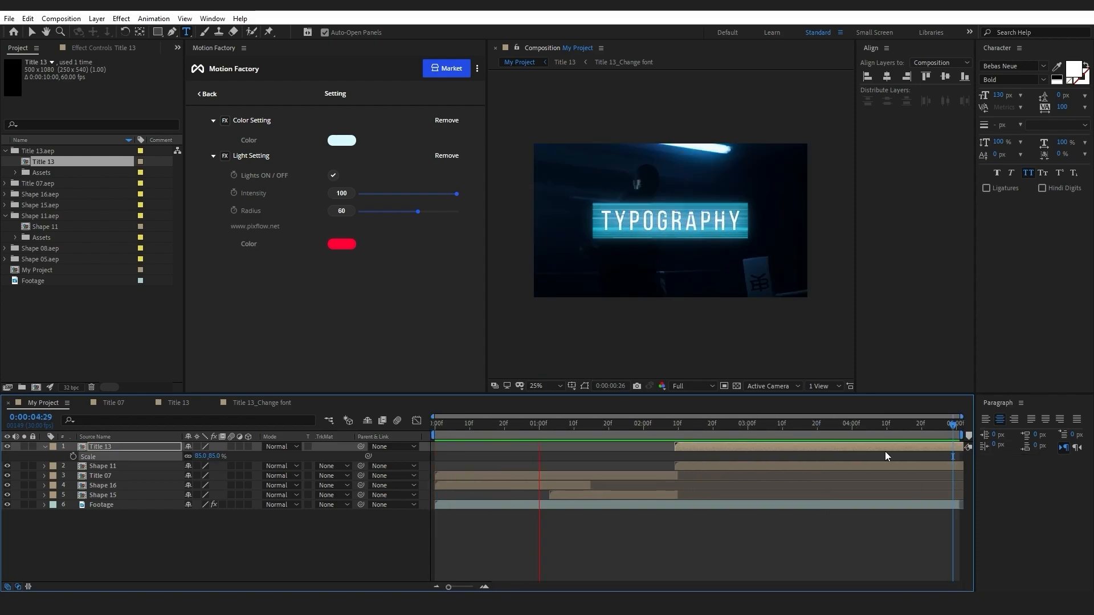
pyautogui.click(748, 423)
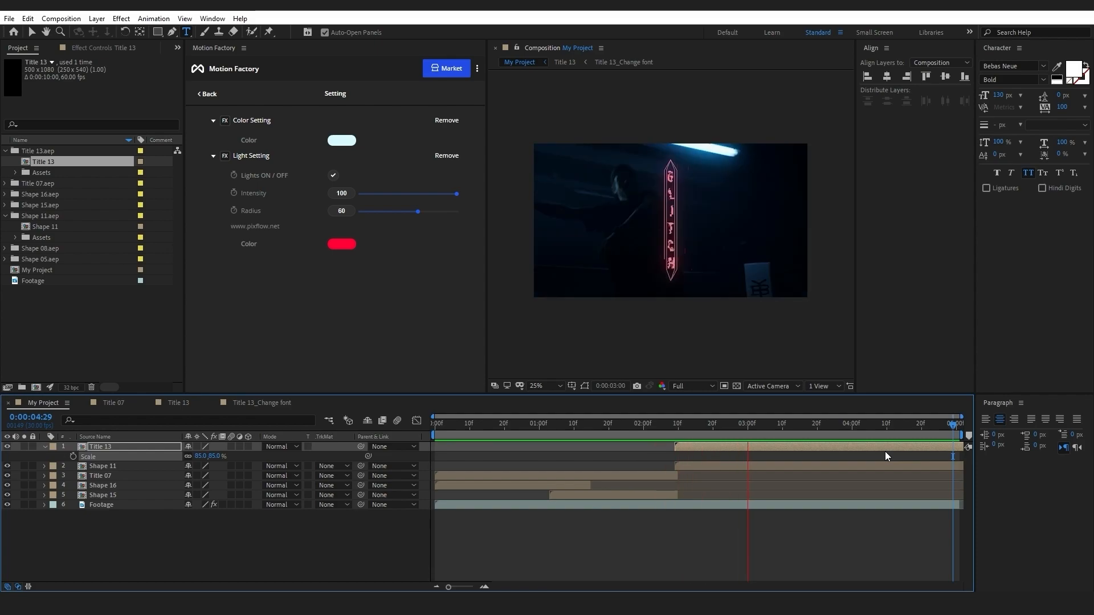